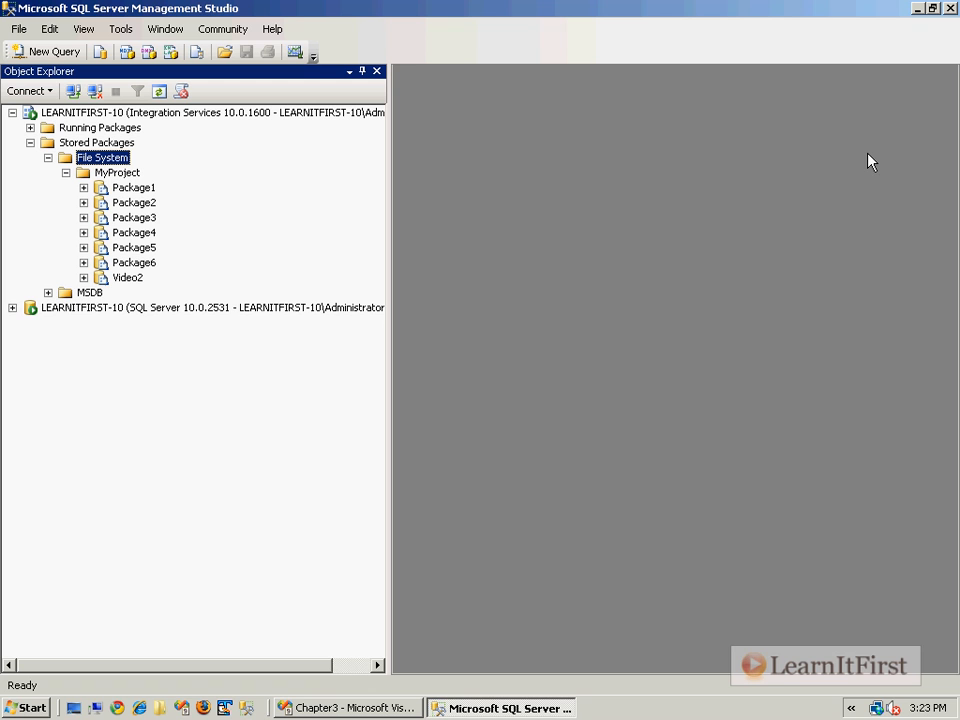
mouse_move(50, 165)
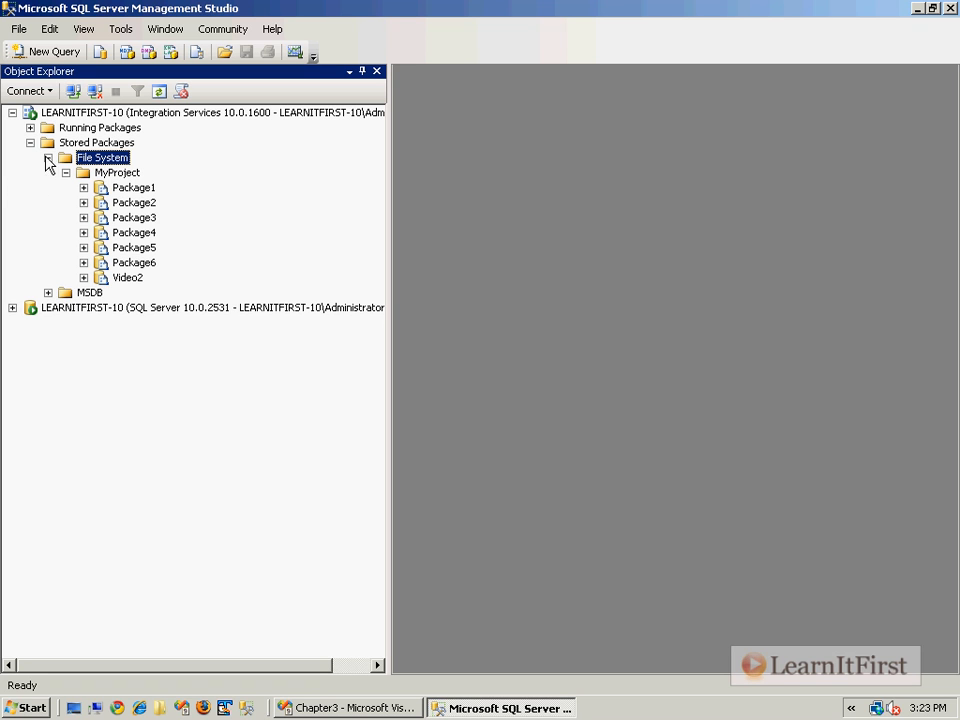
Re-expand File System to show MyProject, and expand MSDB to show Data Collector, LEARNITFIRST-10 and Maintenance Plans
click(47, 157)
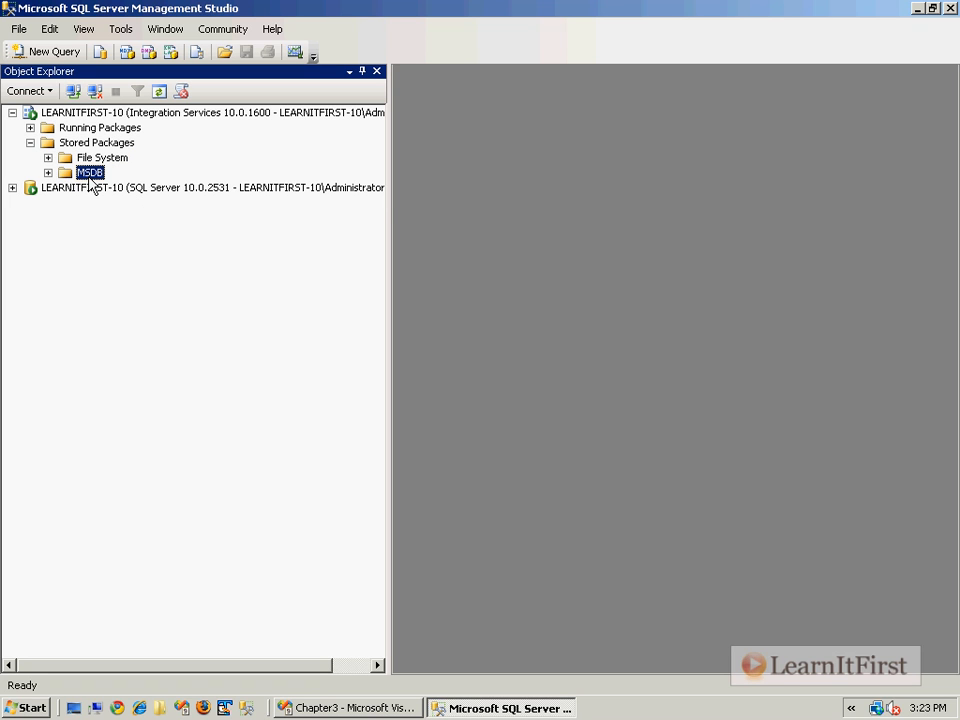
mouse_move(65, 175)
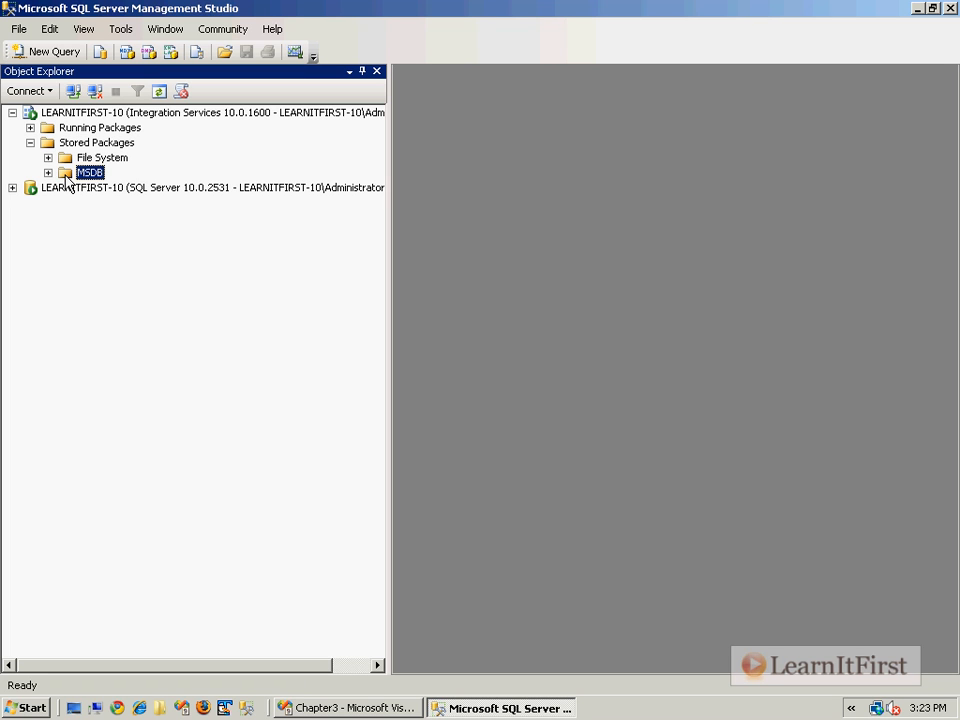
mouse_move(100, 123)
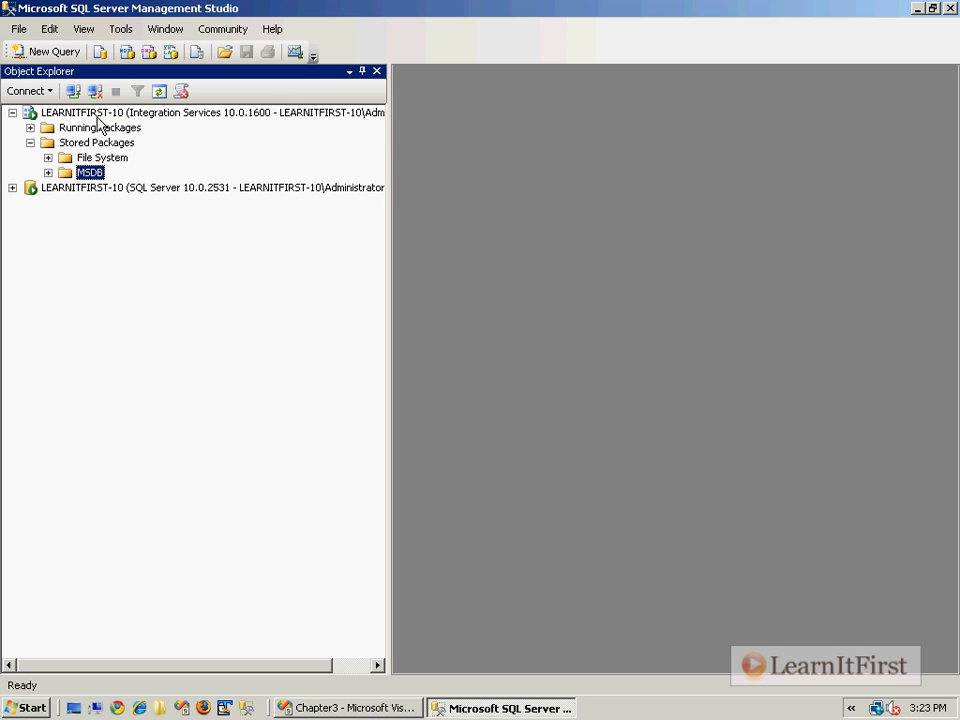
click(101, 157)
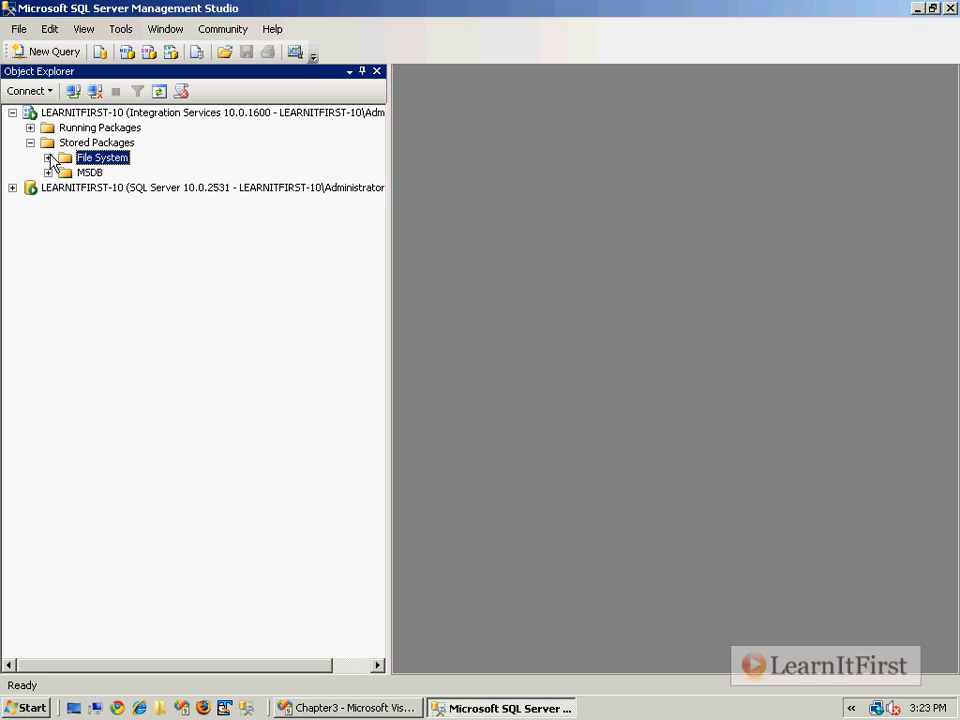
click(50, 157)
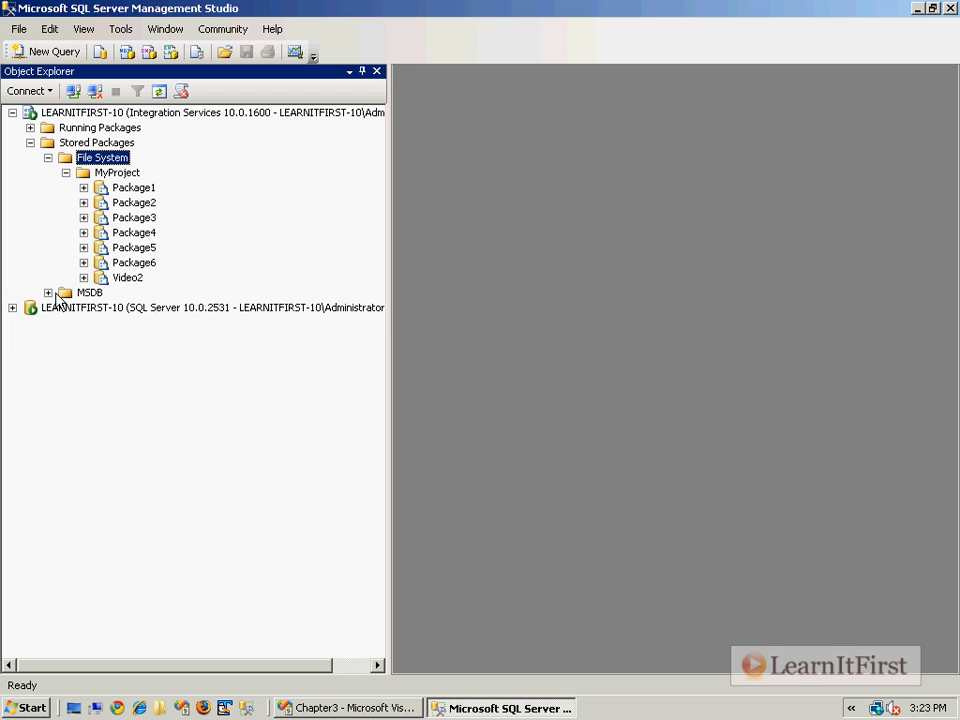
click(48, 292)
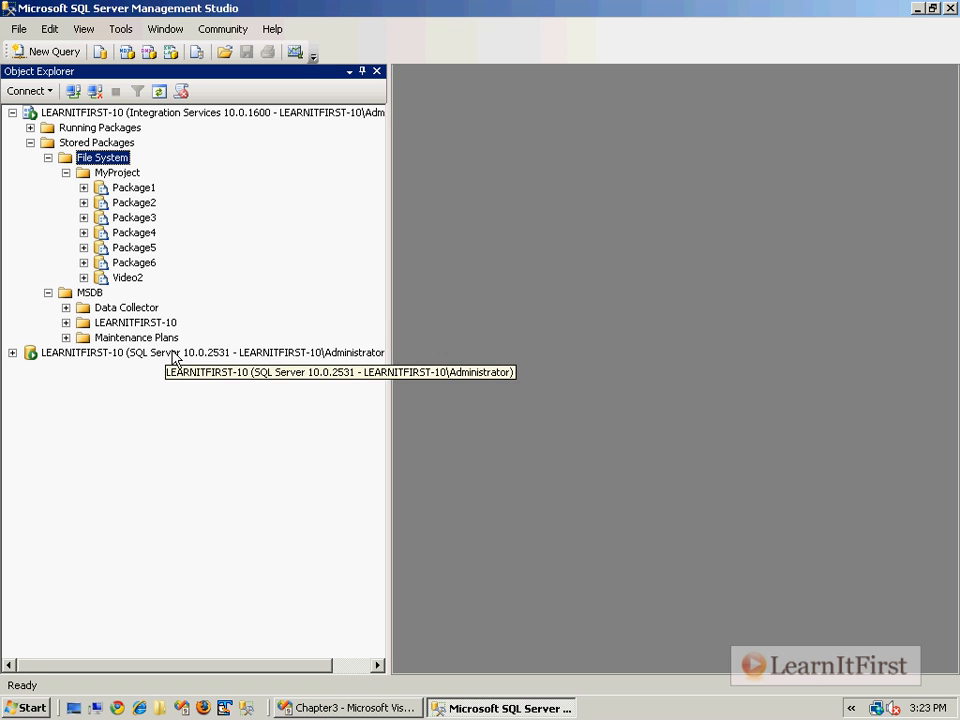
mouse_move(108, 172)
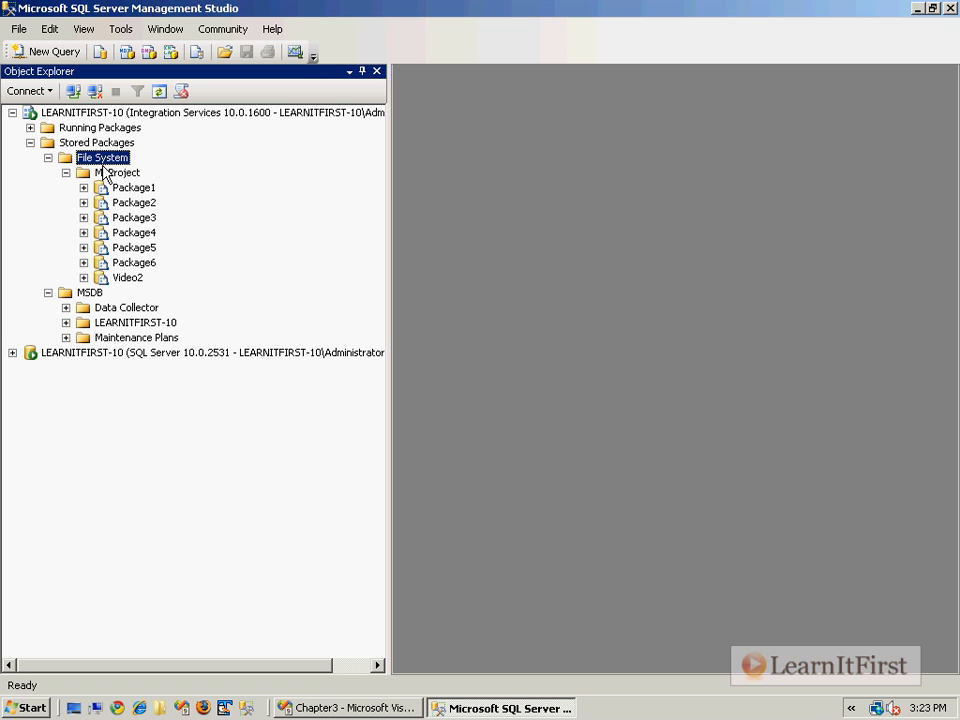
Add a new folder called ScottsTest under File System, beside MyProject
right_click(96, 142)
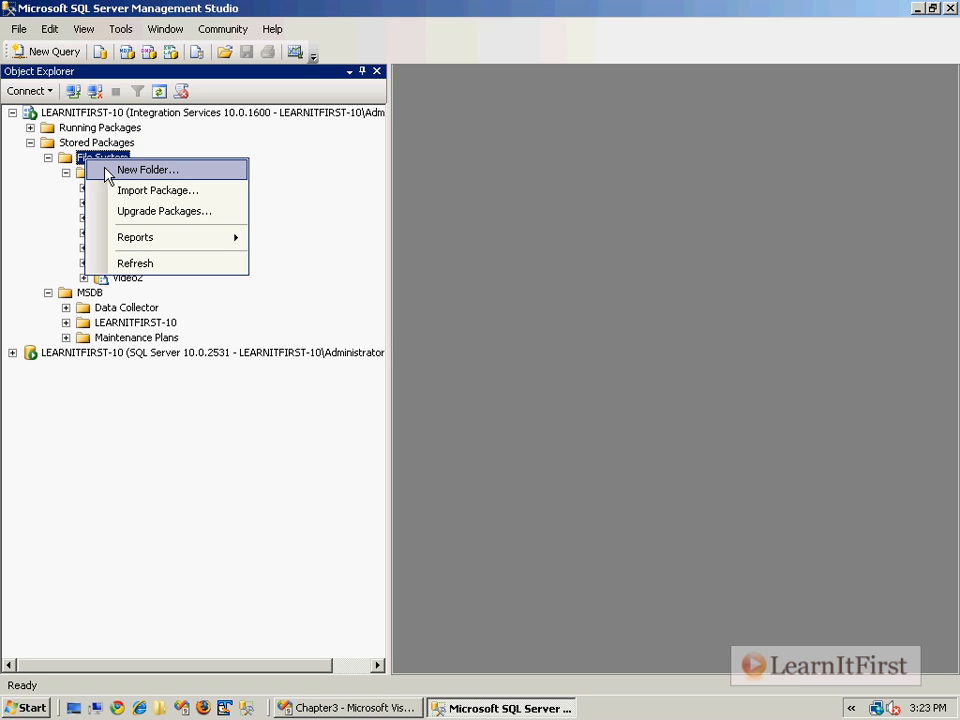
click(147, 169)
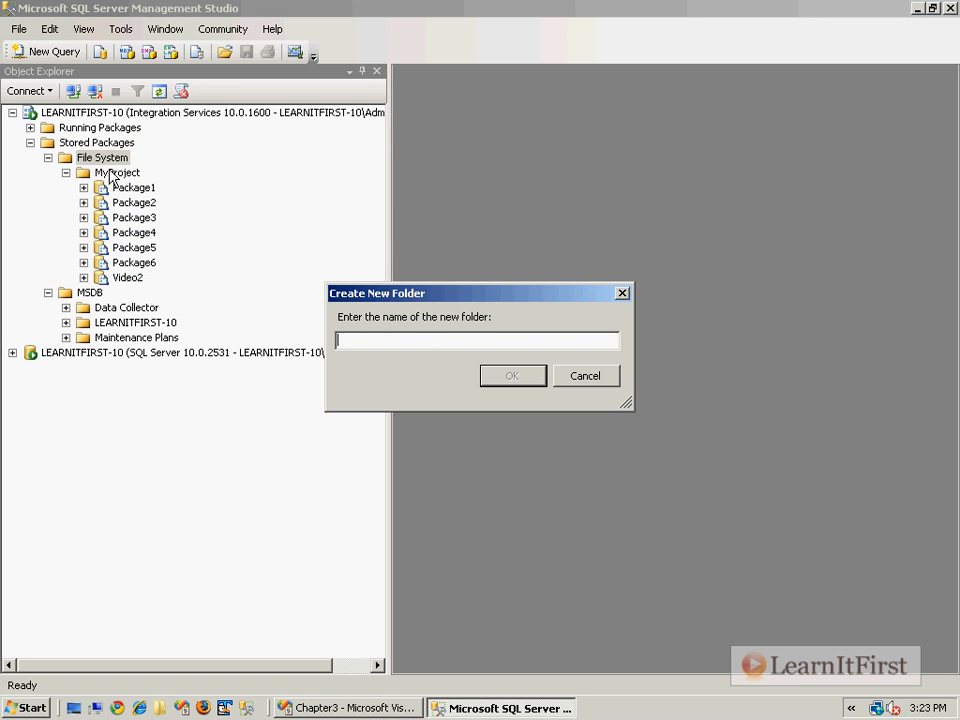
text(ScottsTest)
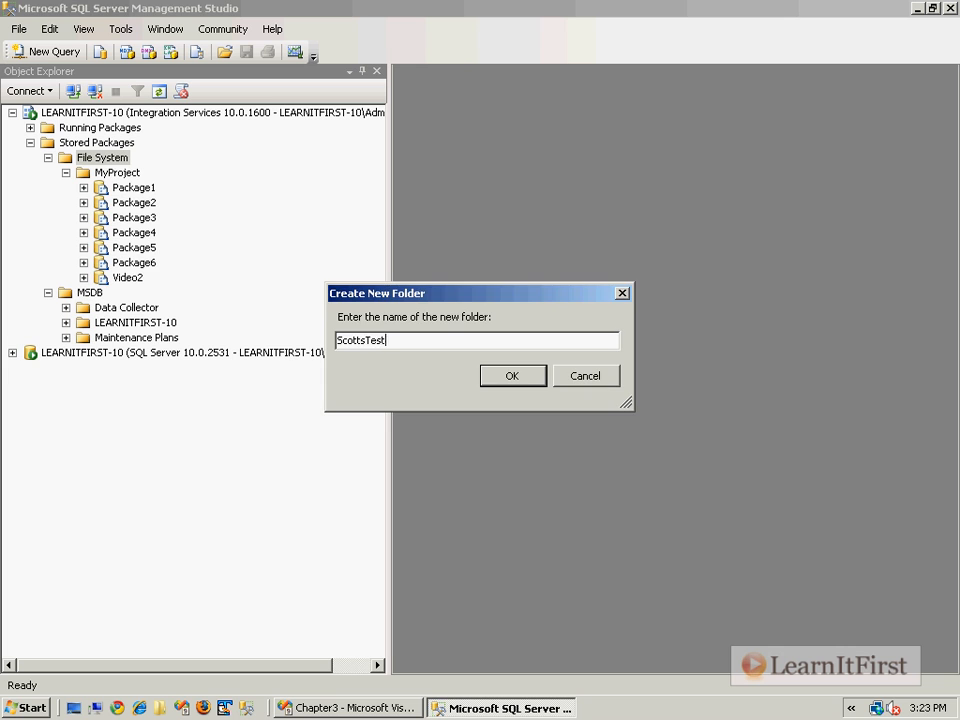
click(511, 375)
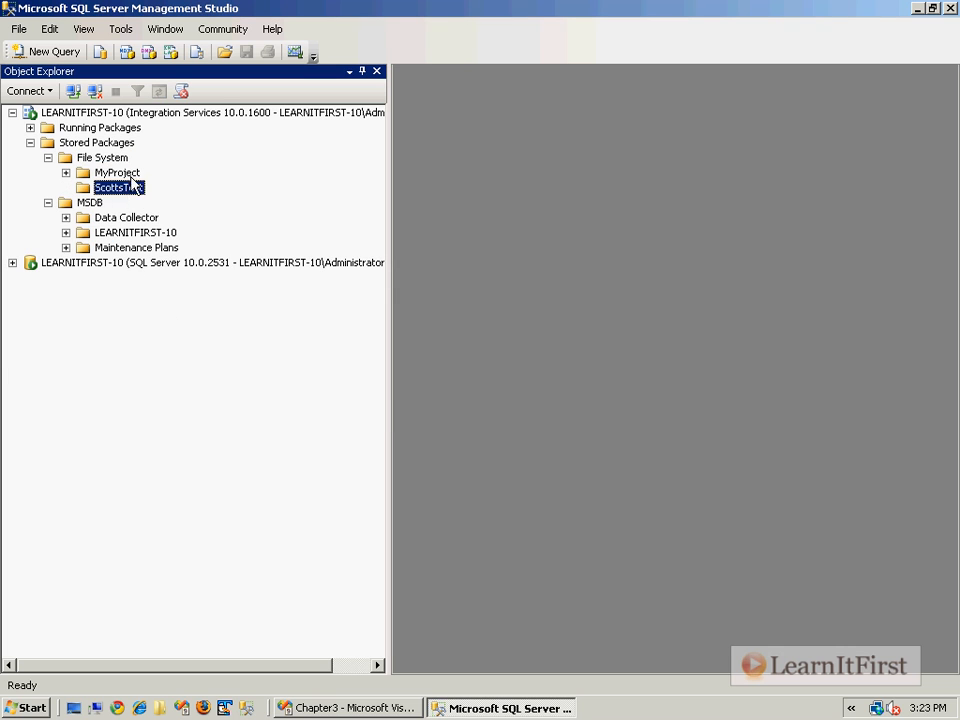
click(101, 157)
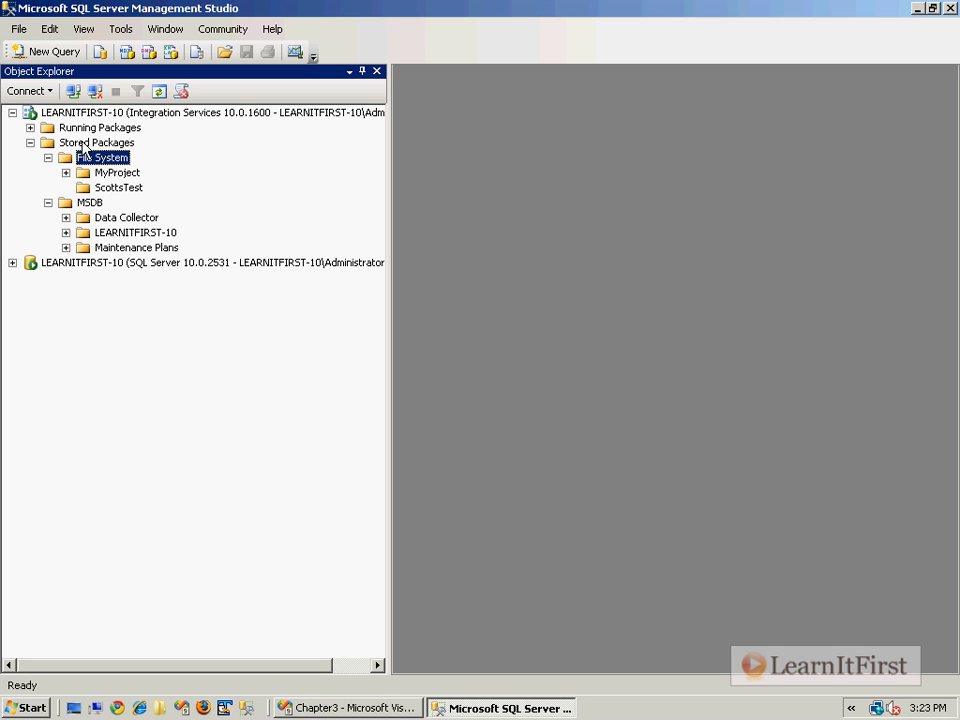
View C:\Program Files\Microsoft SQL Server\100\DTS\Packages, showing the empty ScottsTest folder beside MyProject
right_click(102, 157)
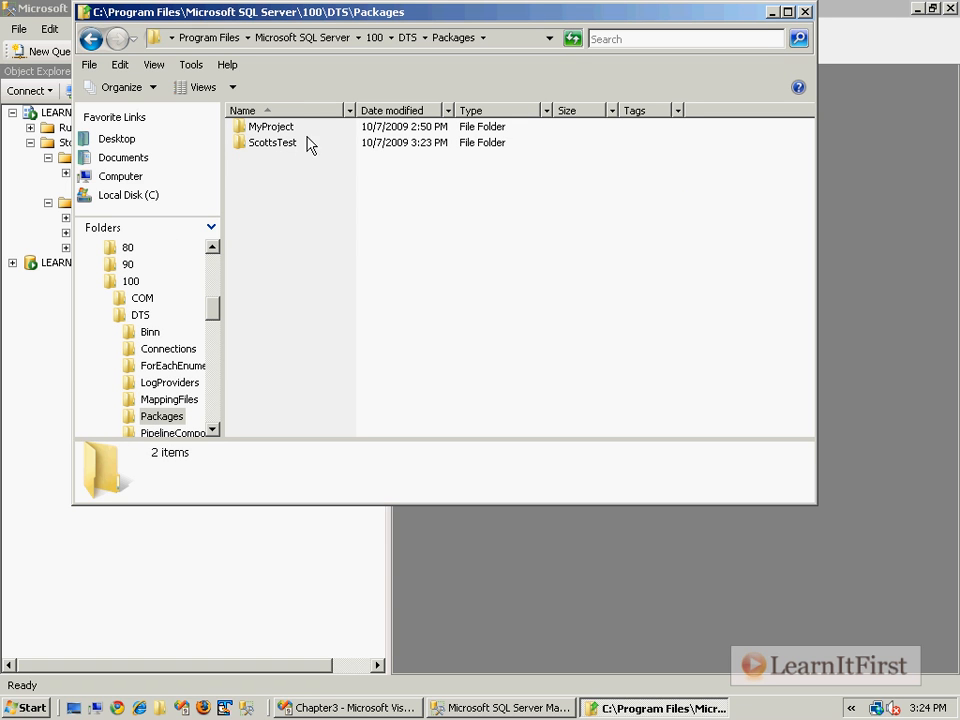
mouse_move(272, 142)
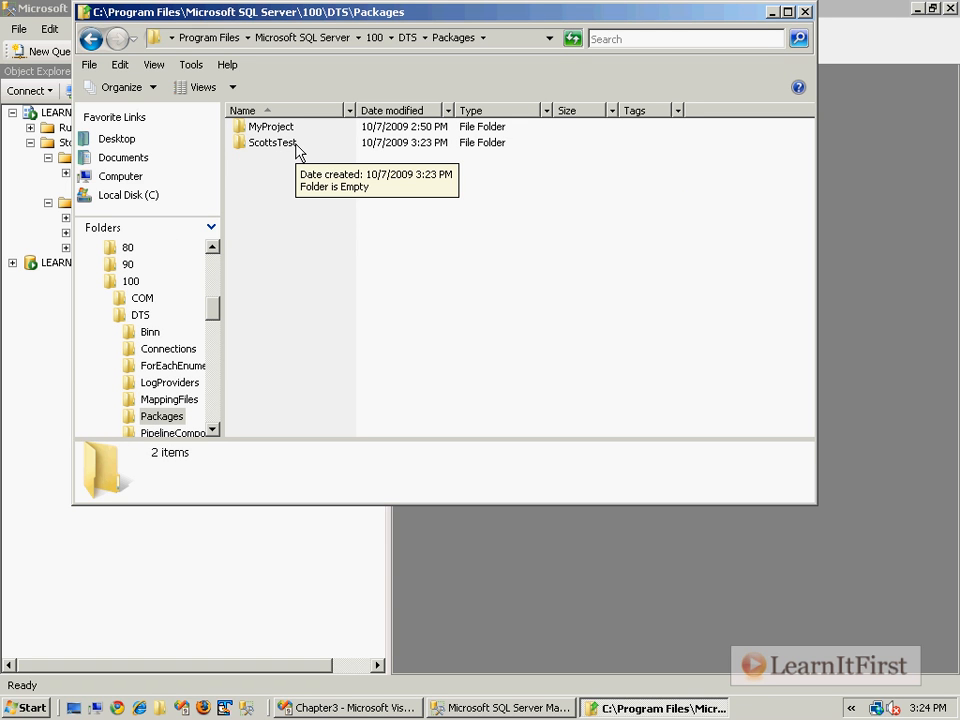
mouse_move(845, 205)
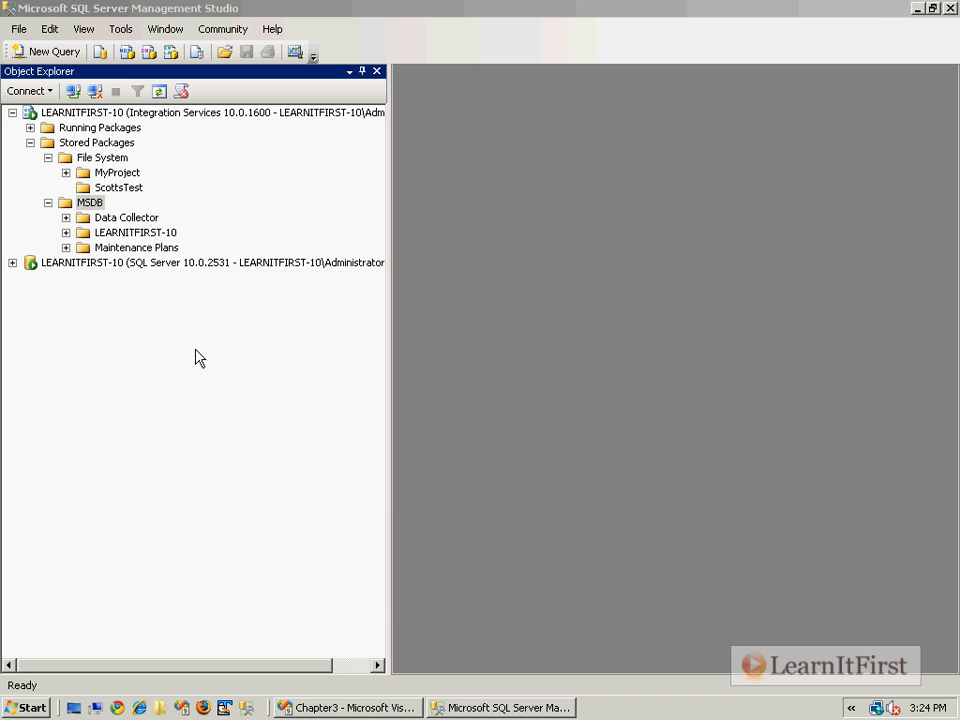
Expand MSDB > LEARNITFIRST-10 > DTS Packages > Copy Database Wizard Packages to reveal its package
right_click(89, 202)
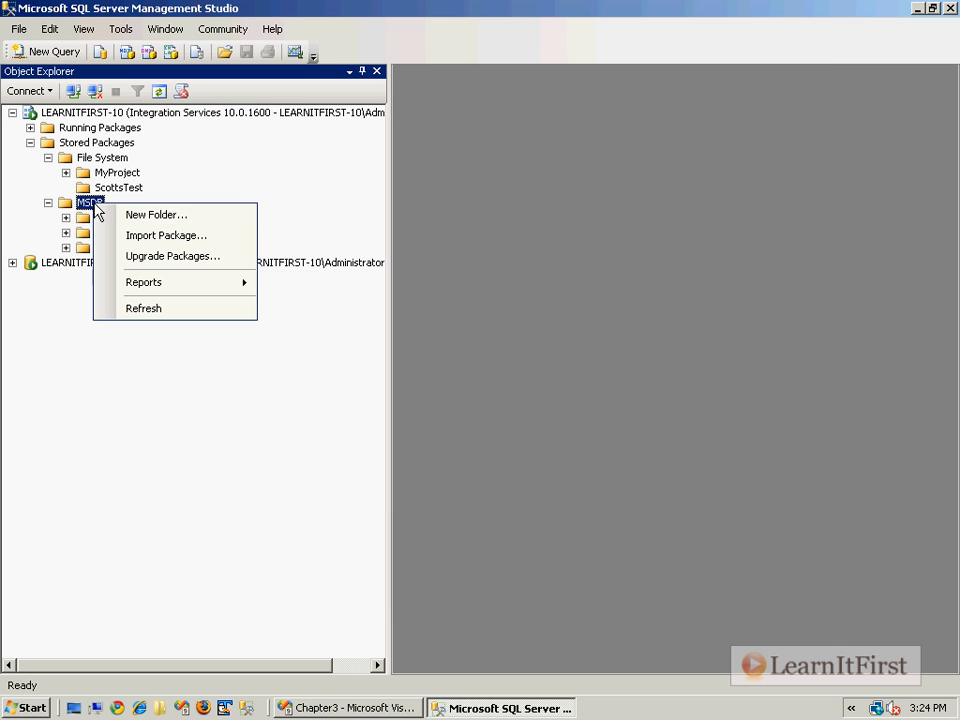
mouse_move(156, 215)
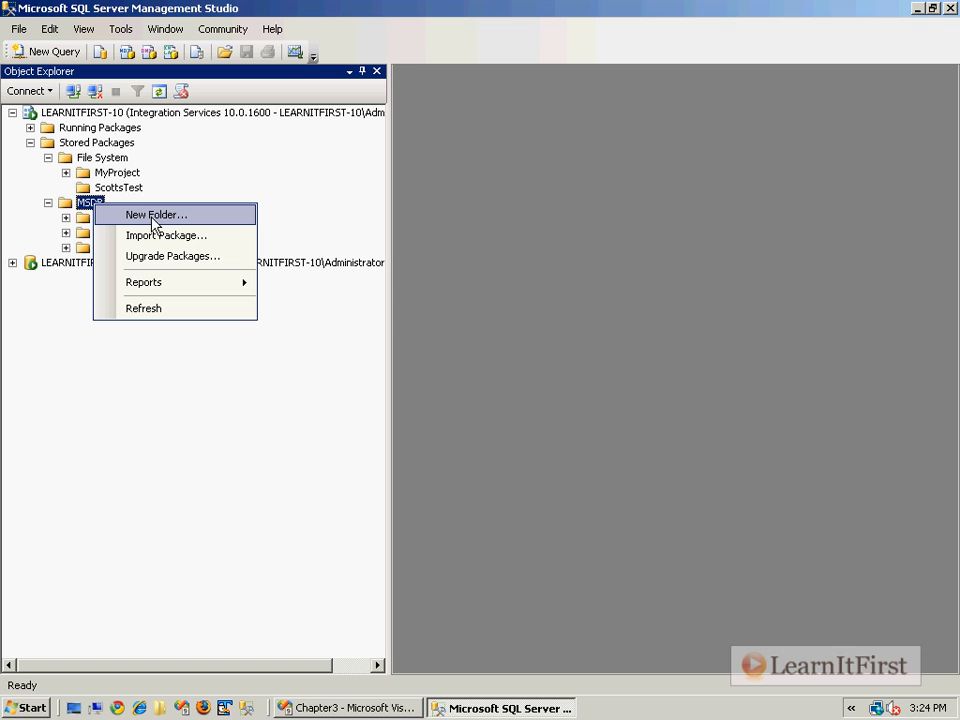
click(64, 202)
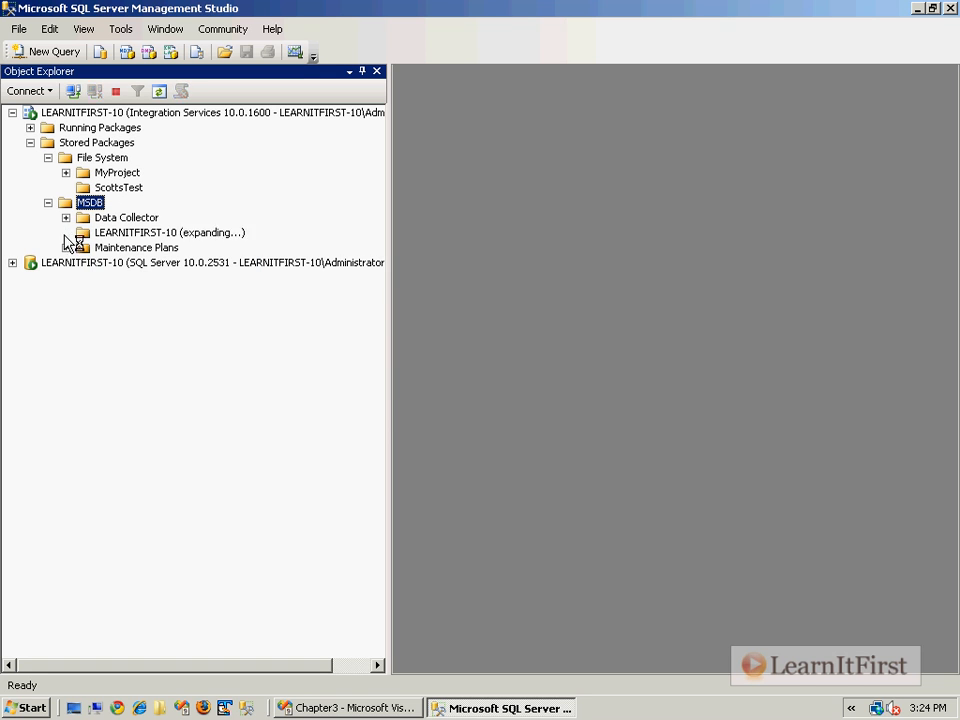
click(66, 232)
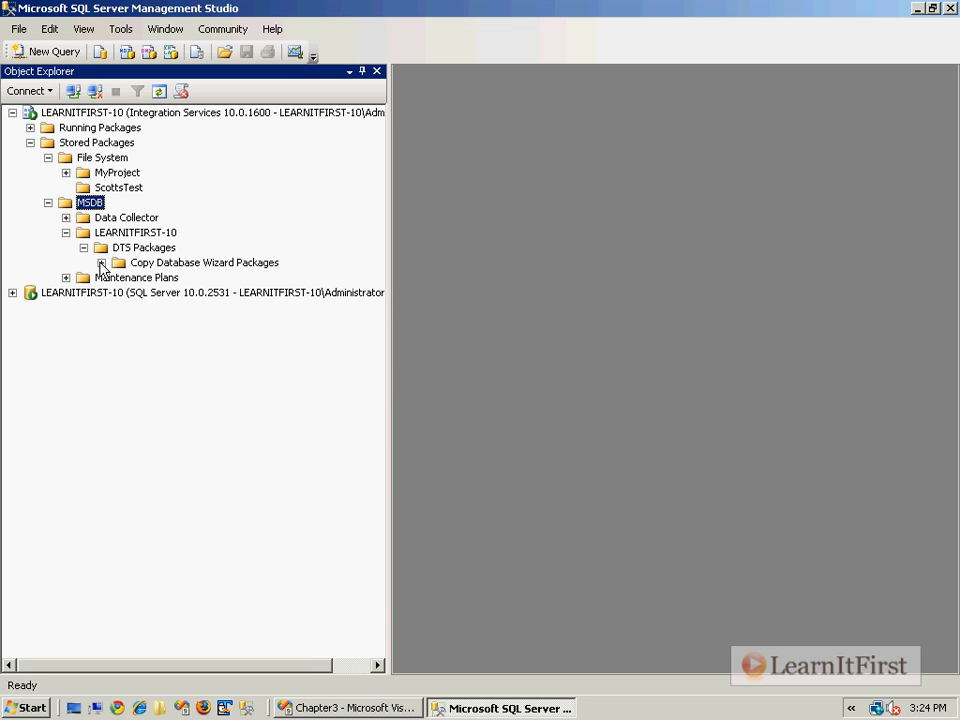
click(101, 262)
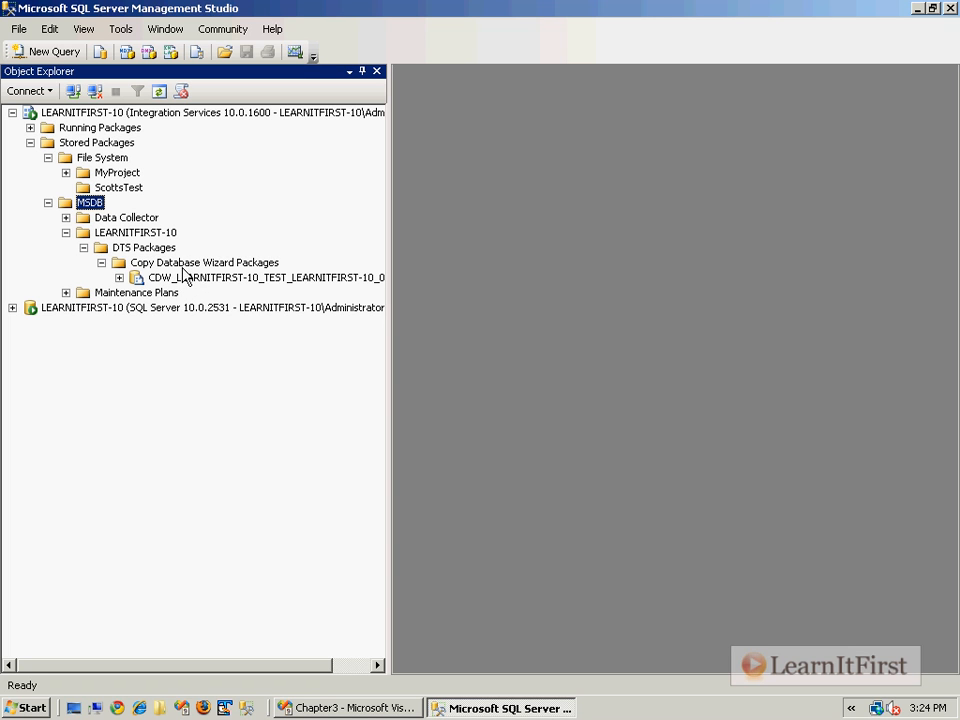
mouse_move(125, 245)
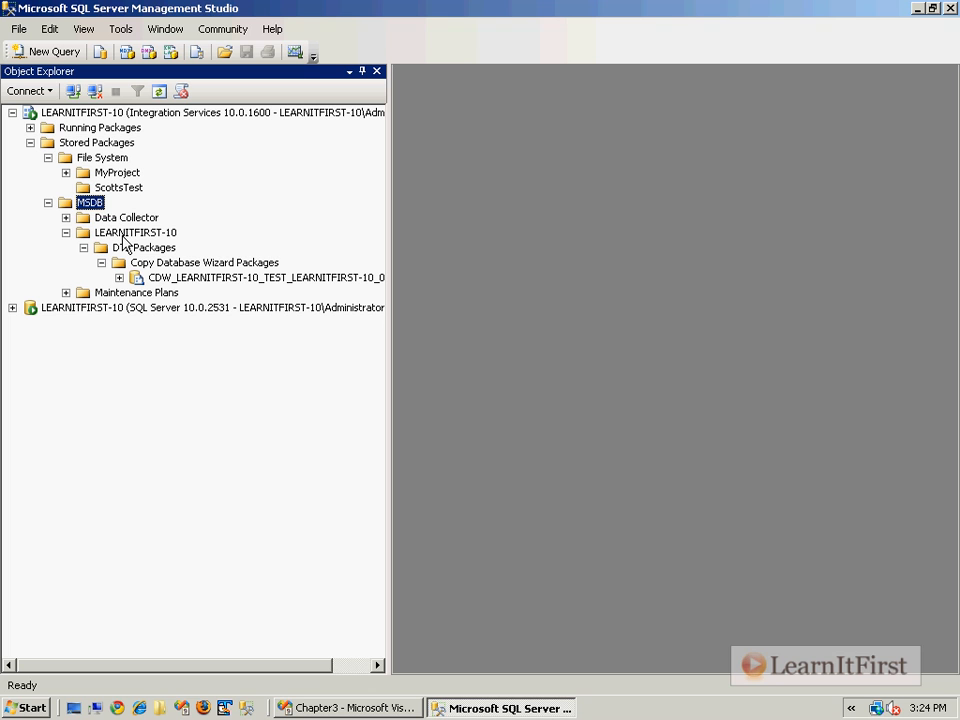
click(135, 232)
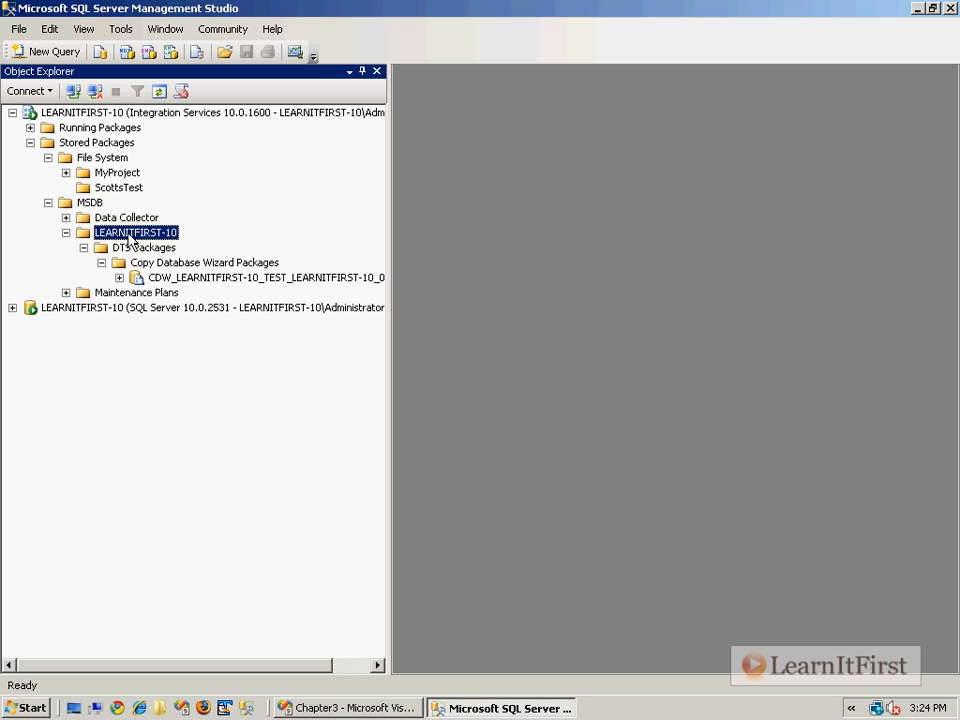
click(144, 247)
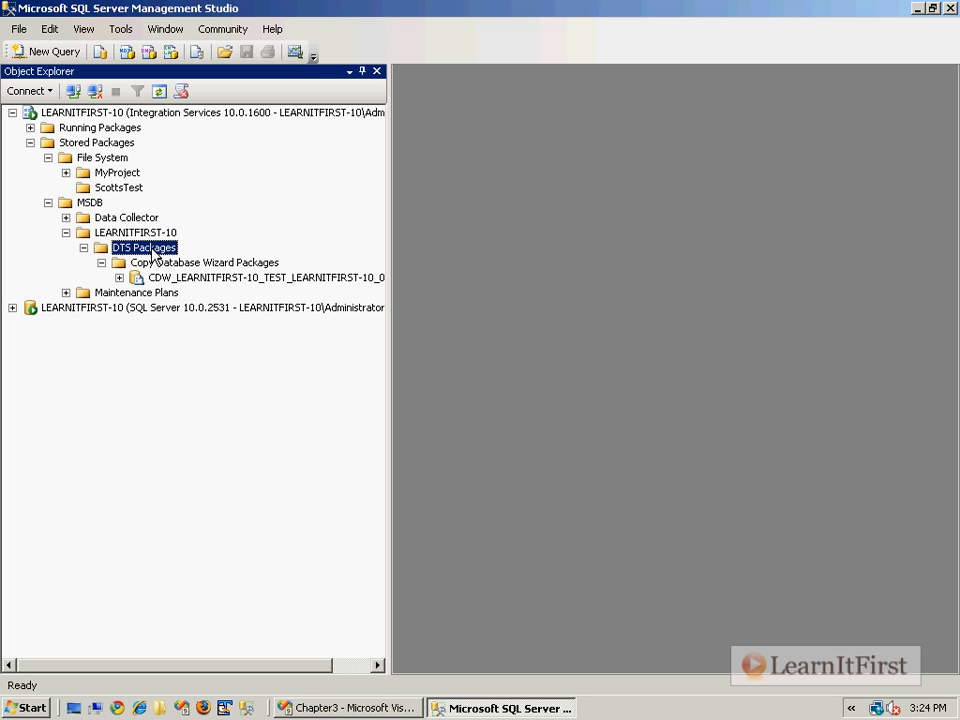
click(205, 262)
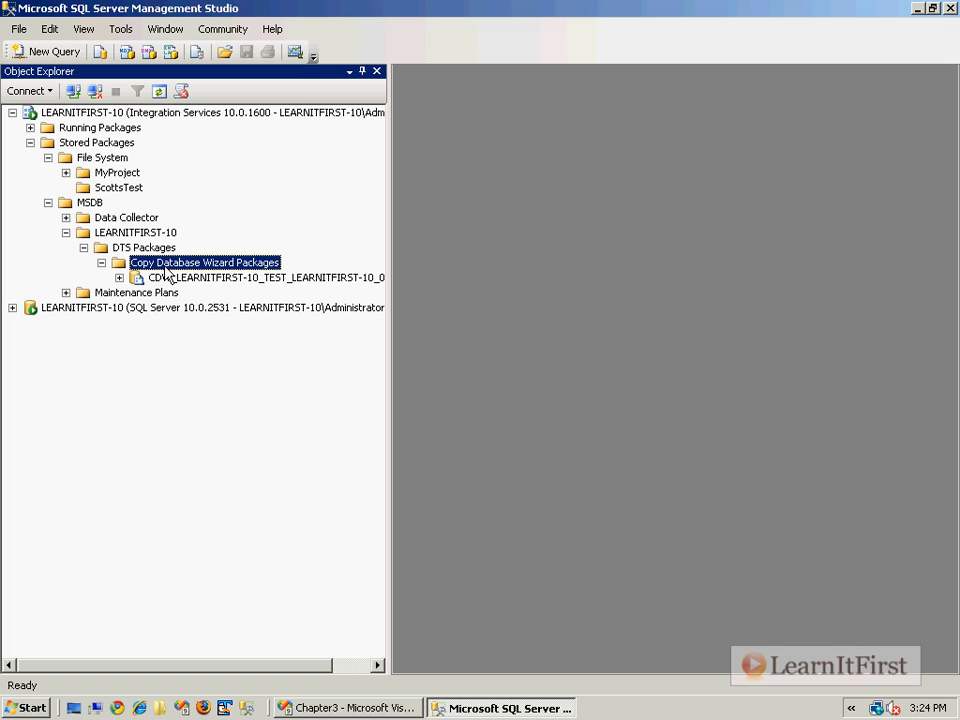
mouse_move(215, 288)
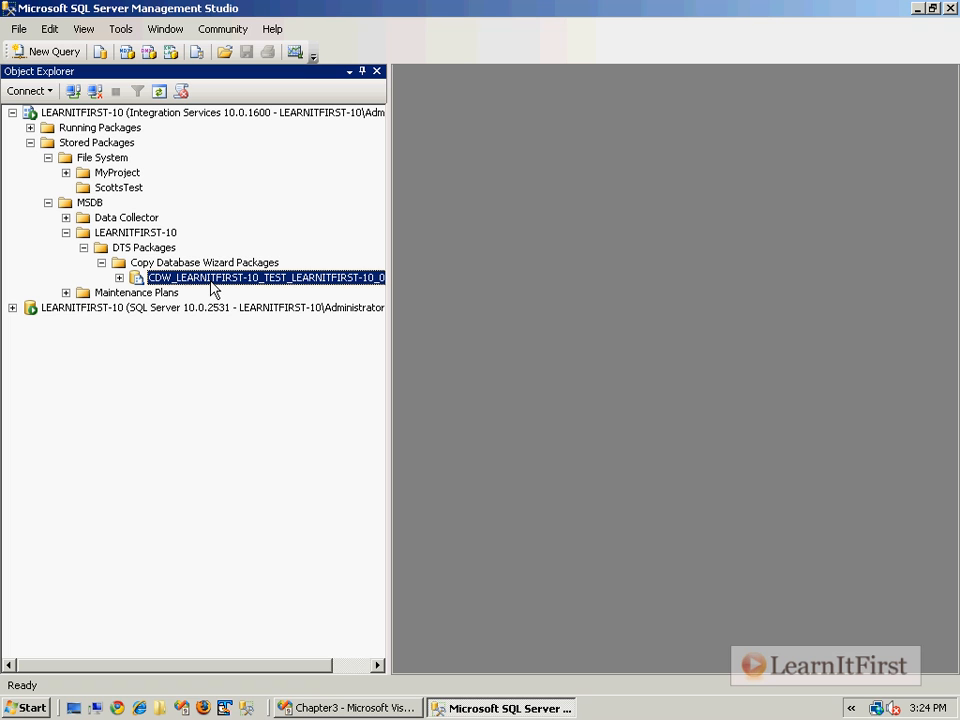
click(89, 202)
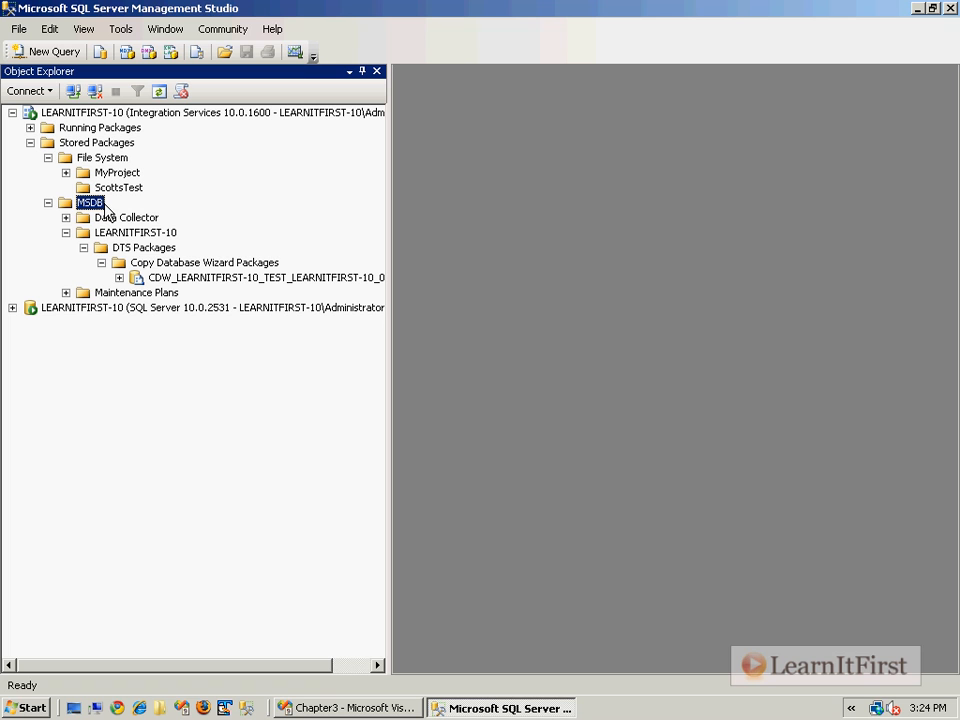
mouse_move(118, 215)
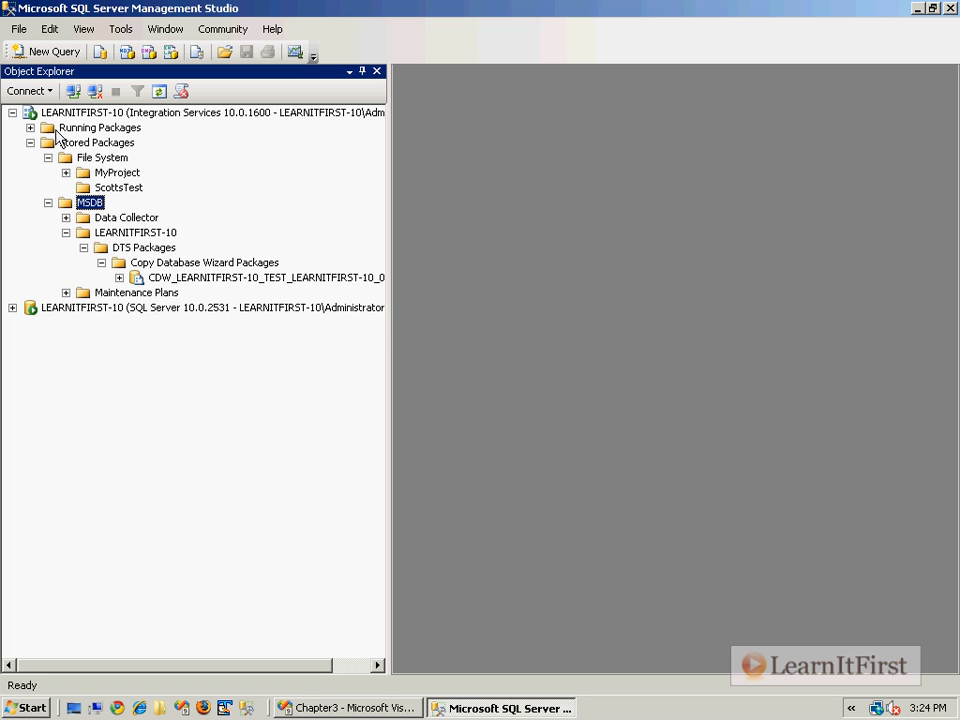
Expand msdb's System Tables and scroll to sysssislog, sysssispackagefolders and sysssispackages
click(13, 307)
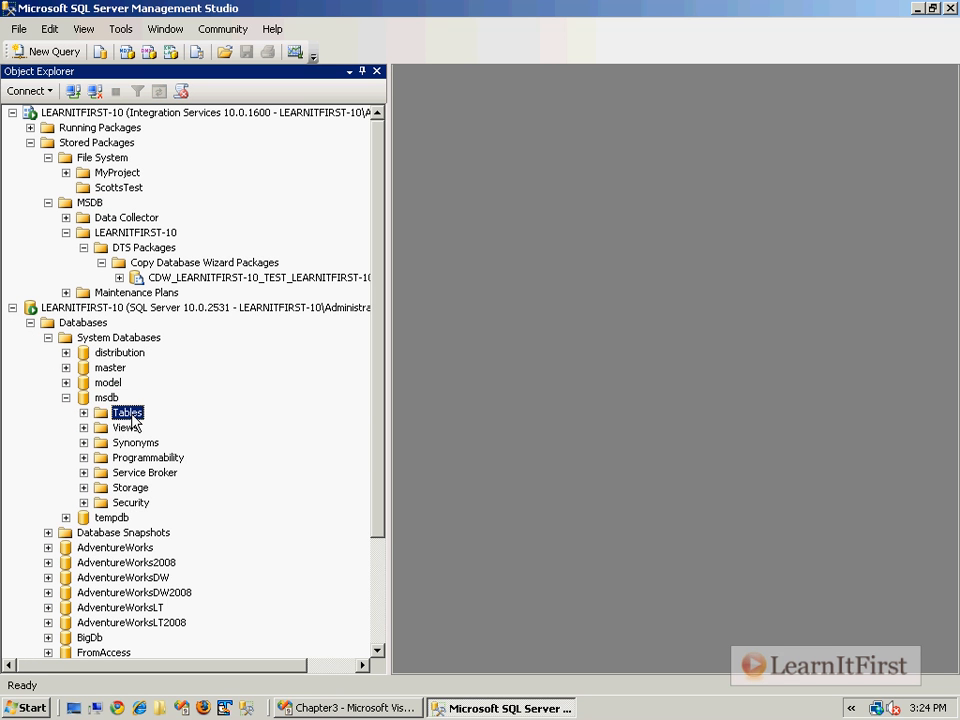
click(85, 412)
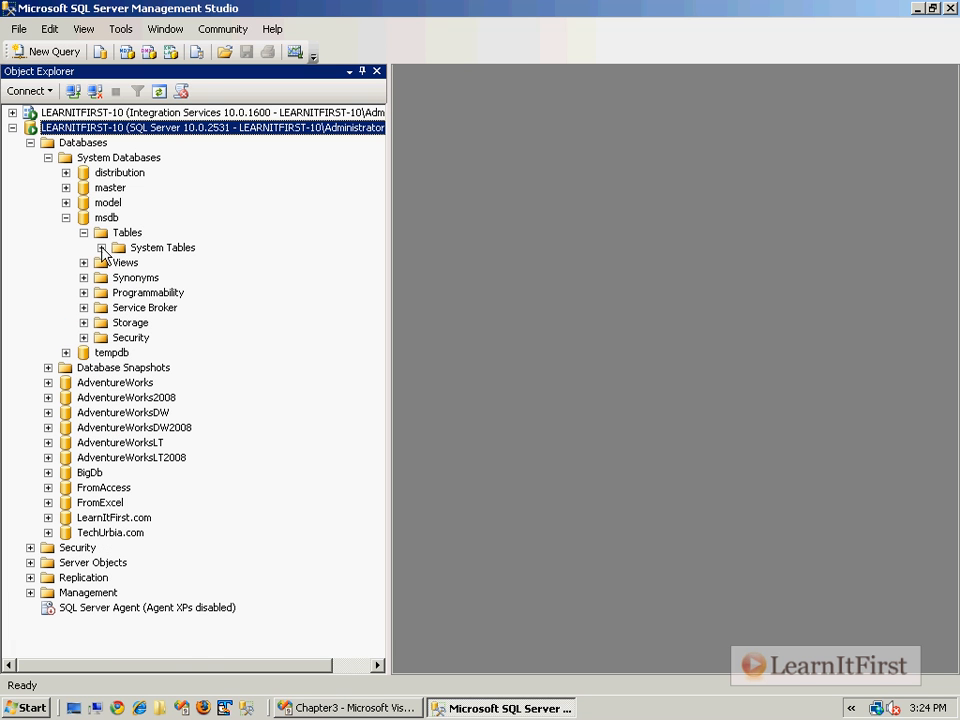
click(117, 247)
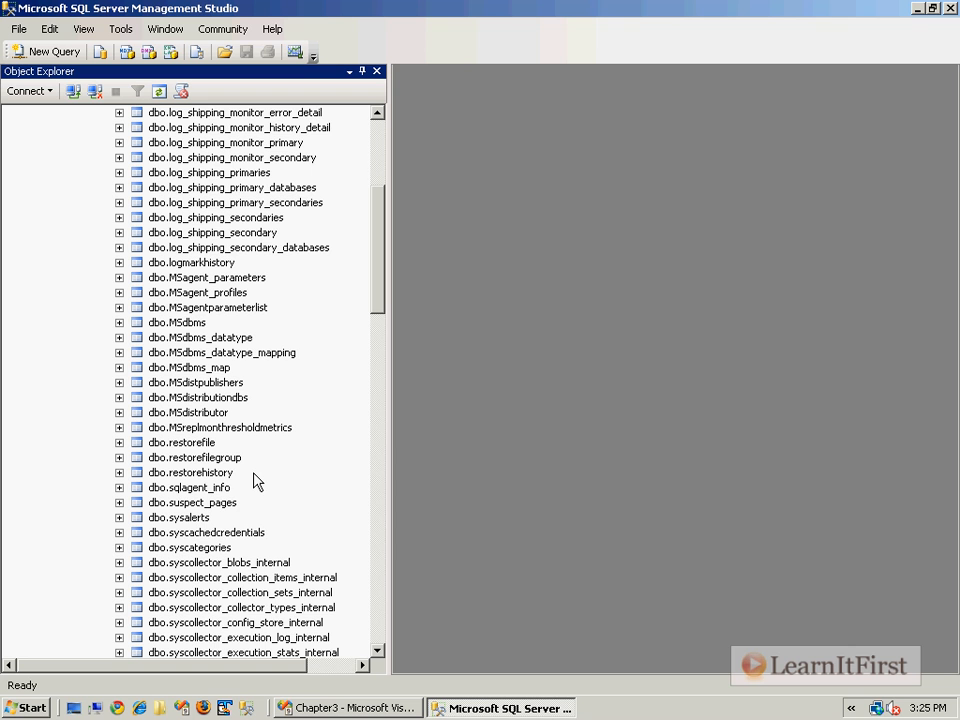
scroll(down, 3)
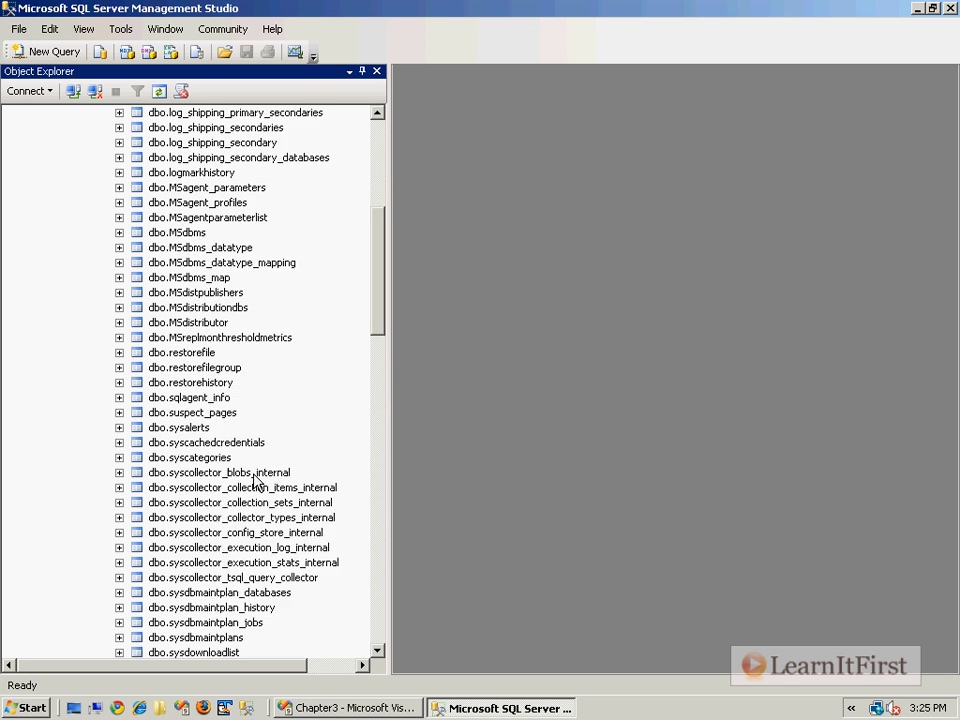
scroll(down, 3)
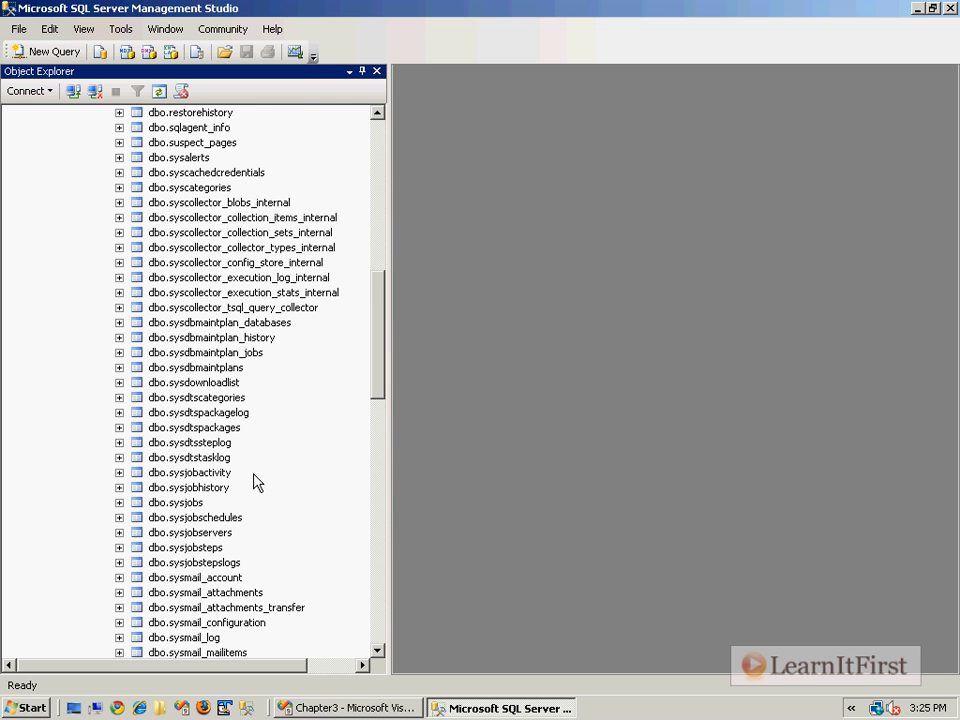
scroll(down, 3)
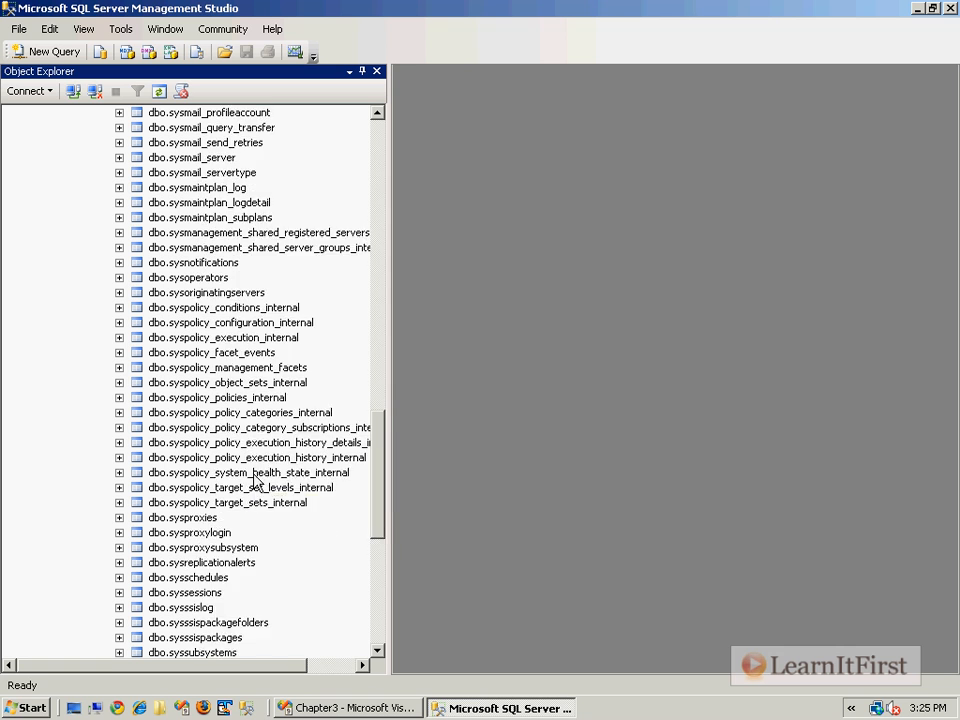
scroll(down, 3)
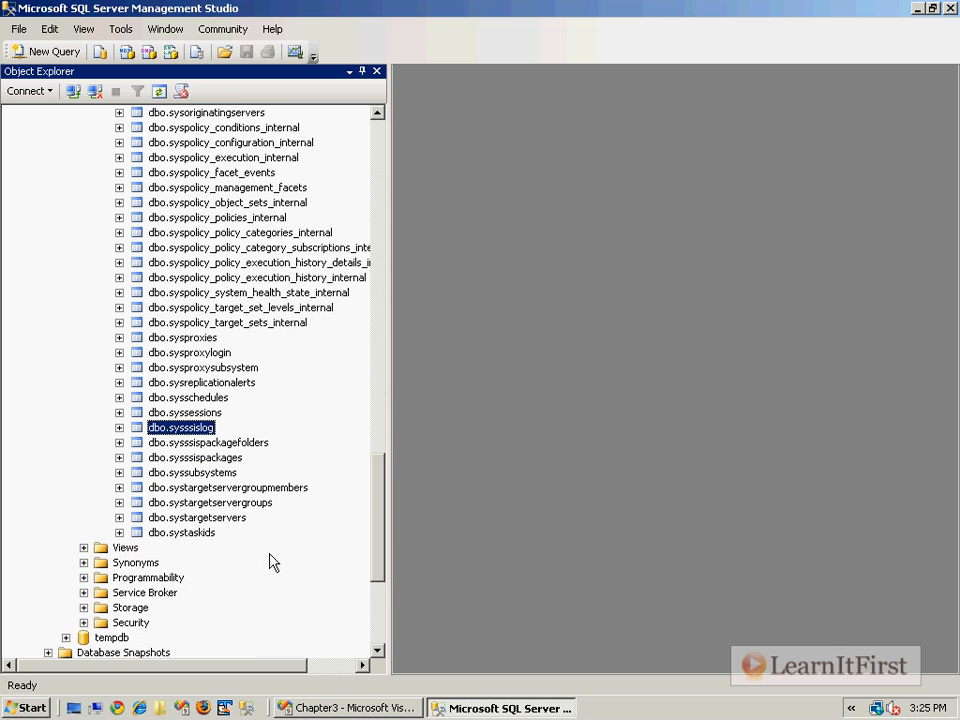
scroll(down, 3)
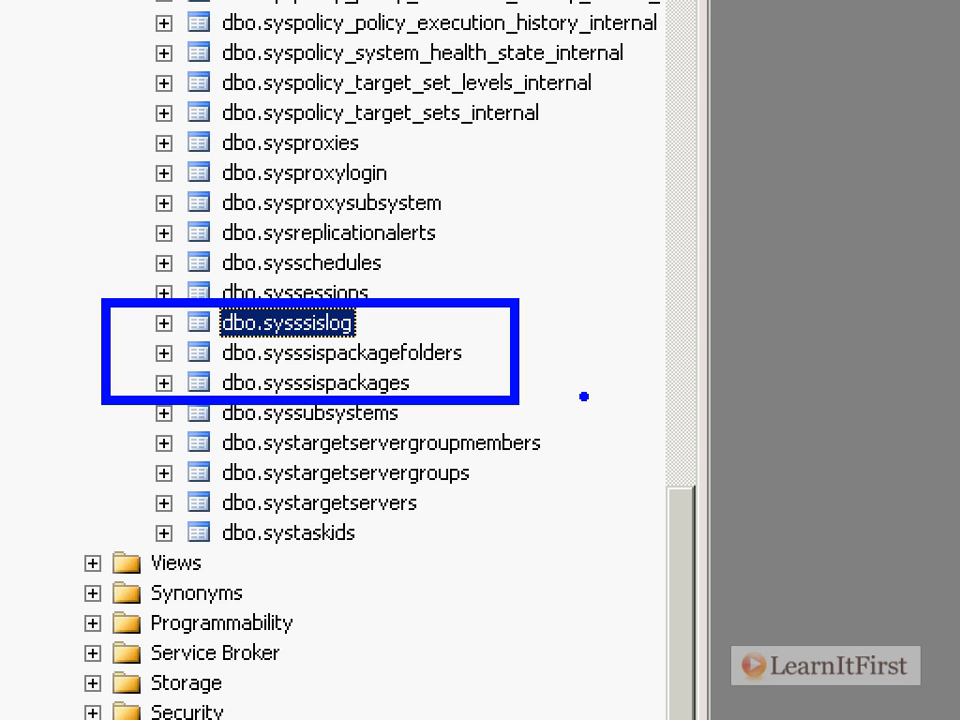
scroll(down, 3)
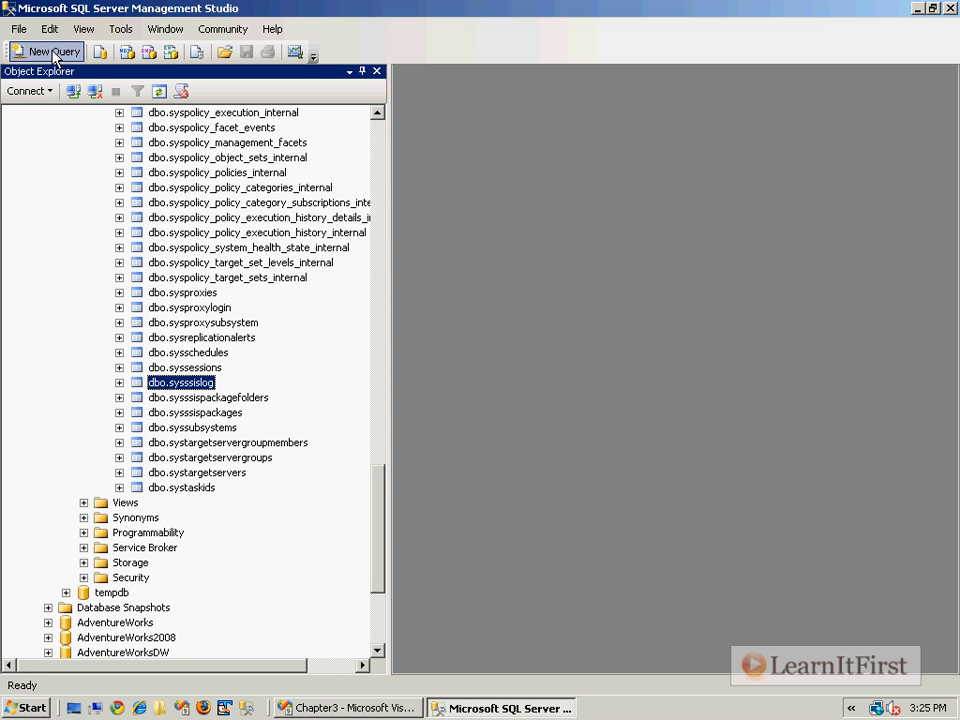
Write and run SELECT * FROM dbo.sysssispackagefolders in a new msdb query
click(52, 51)
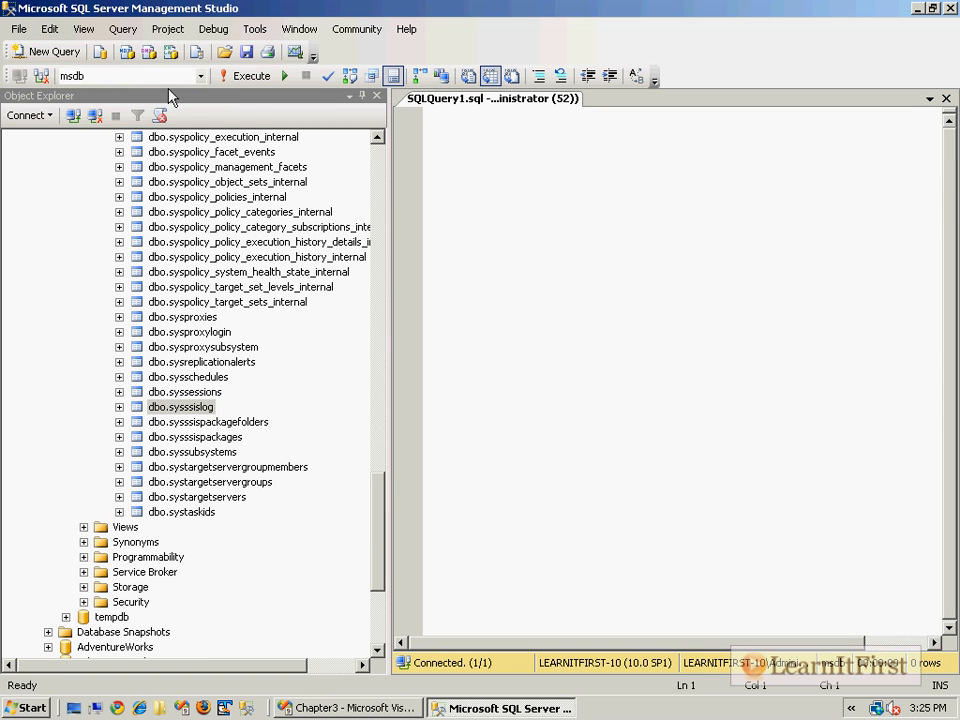
text(SELECT)
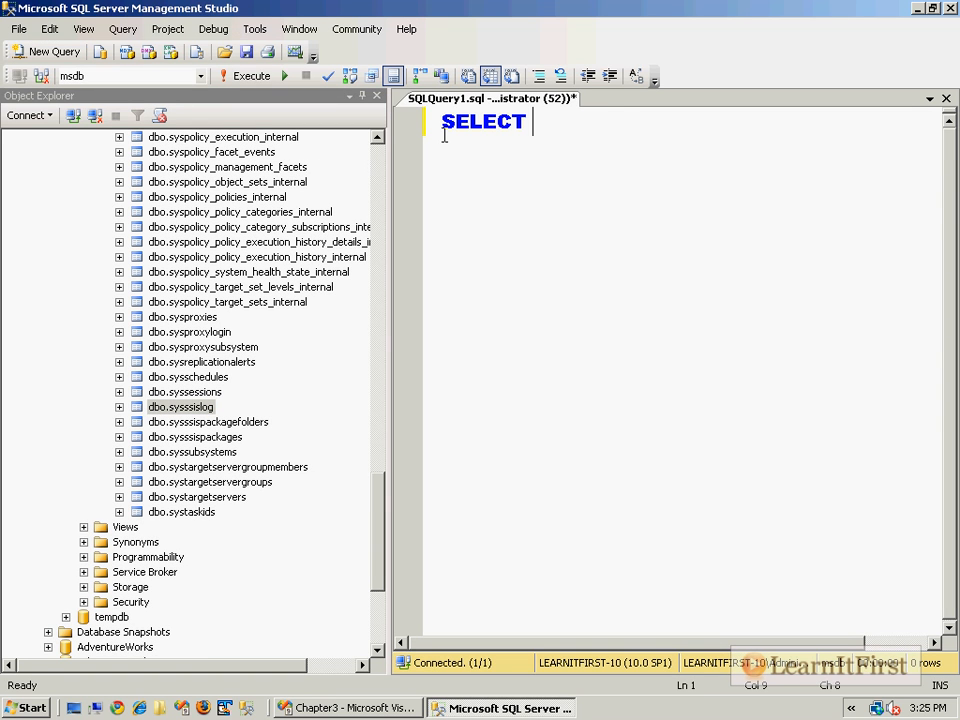
text(* FROM dbo.sysssispackagefolders)
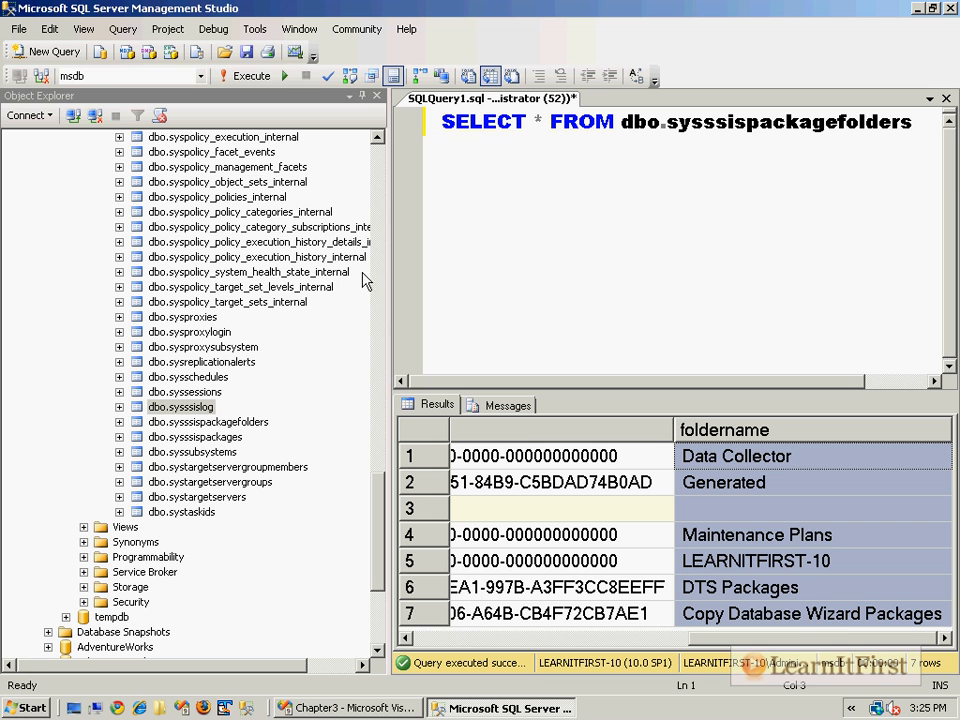
scroll(down, 3)
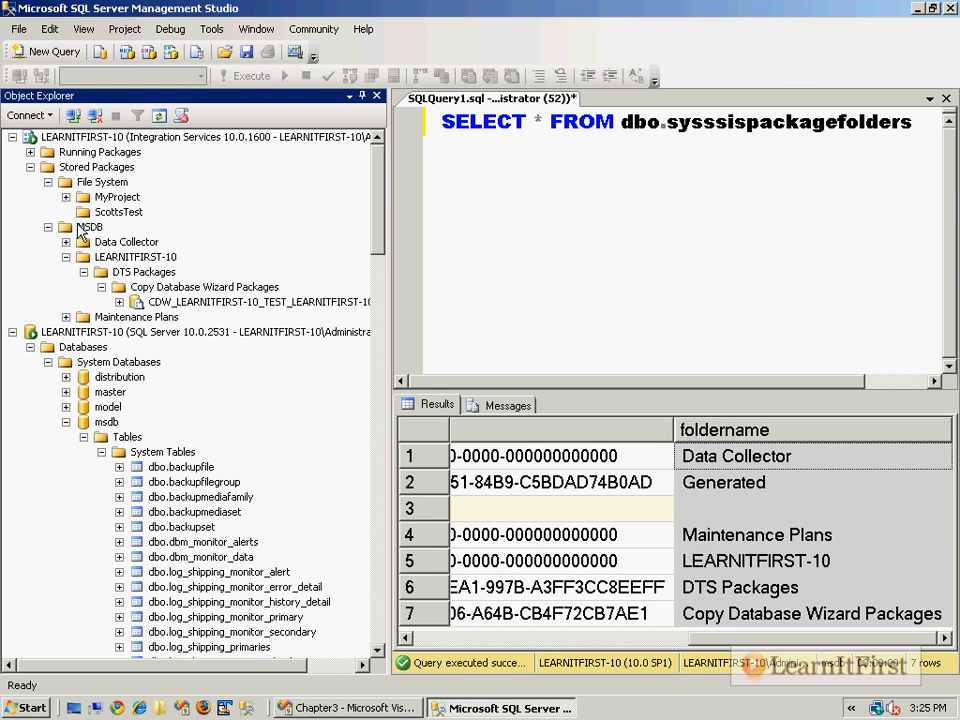
mouse_move(150, 245)
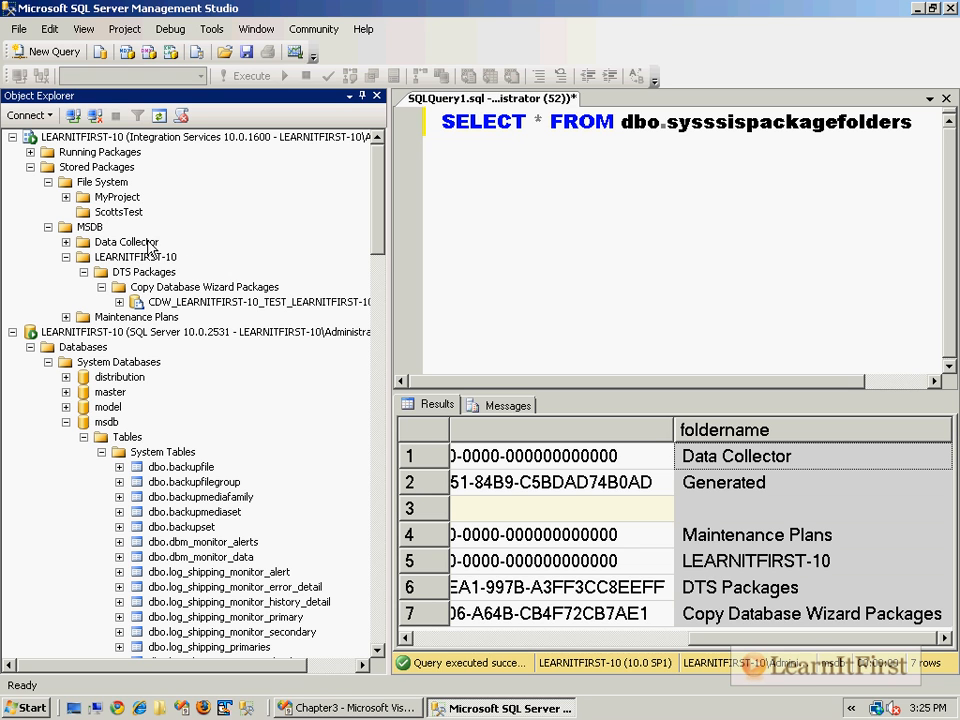
mouse_move(765, 545)
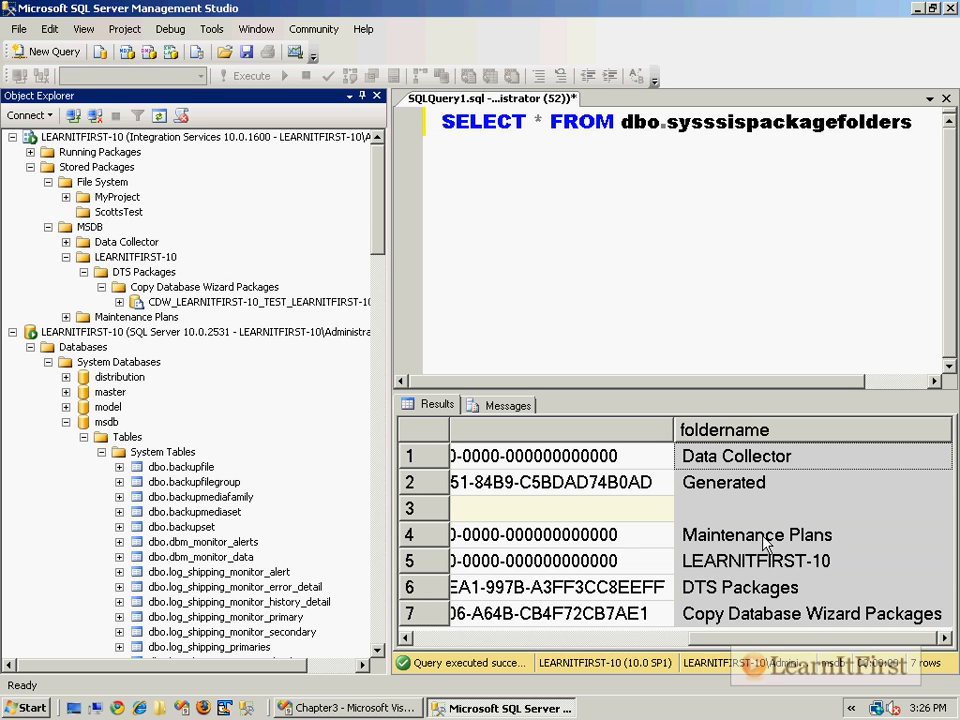
Trace folder ids and parent ids for DTS Packages, Copy Database Wizard Packages and LEARNITFIRST-10
click(756, 560)
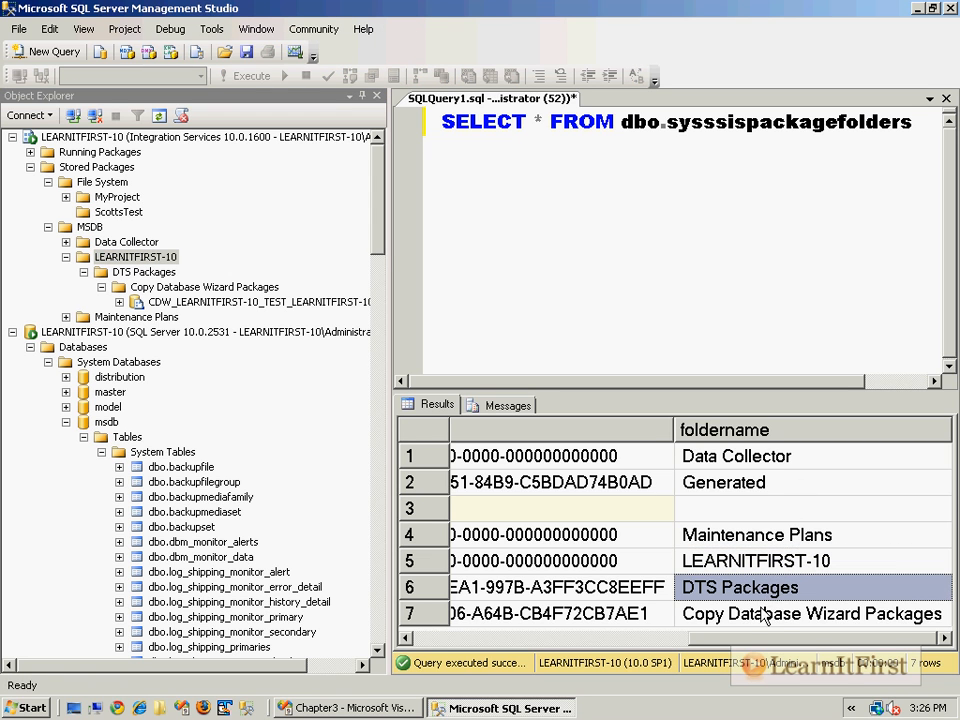
click(813, 613)
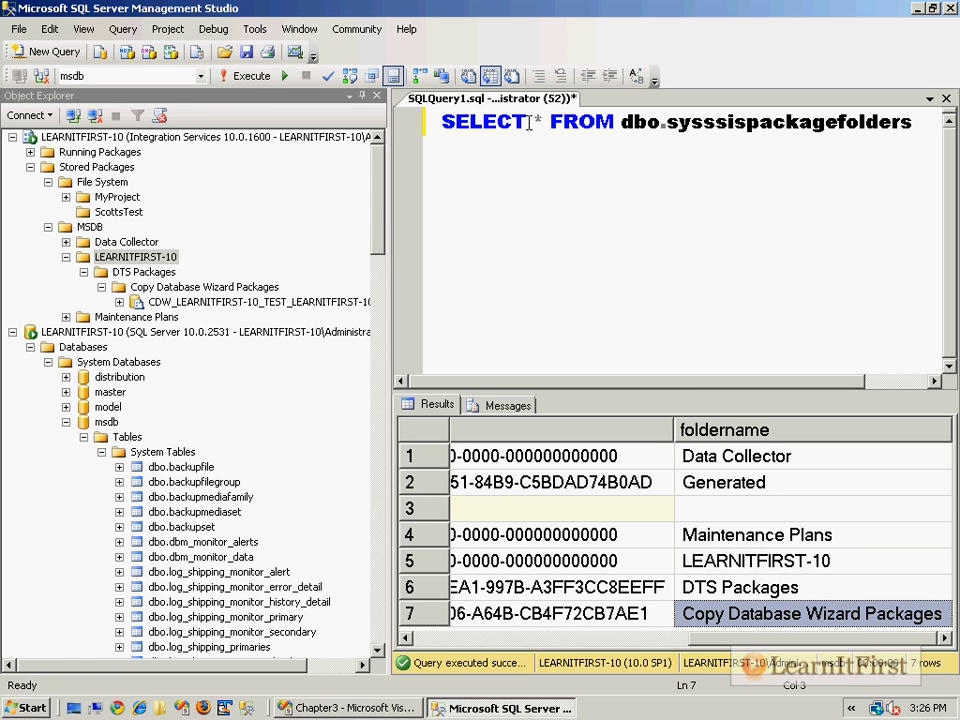
click(204, 287)
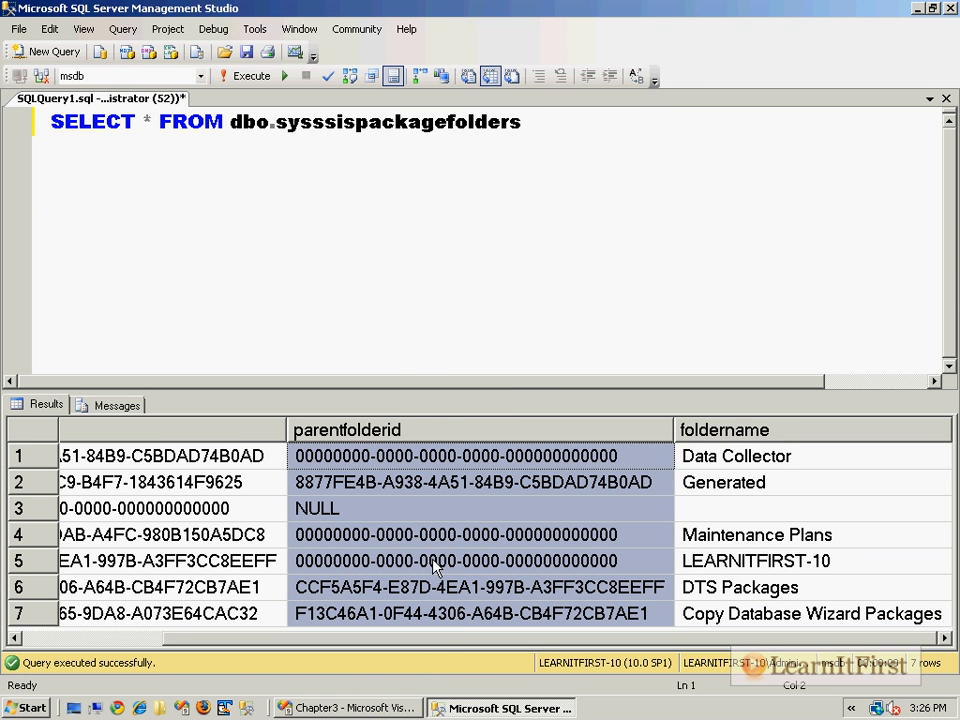
click(454, 561)
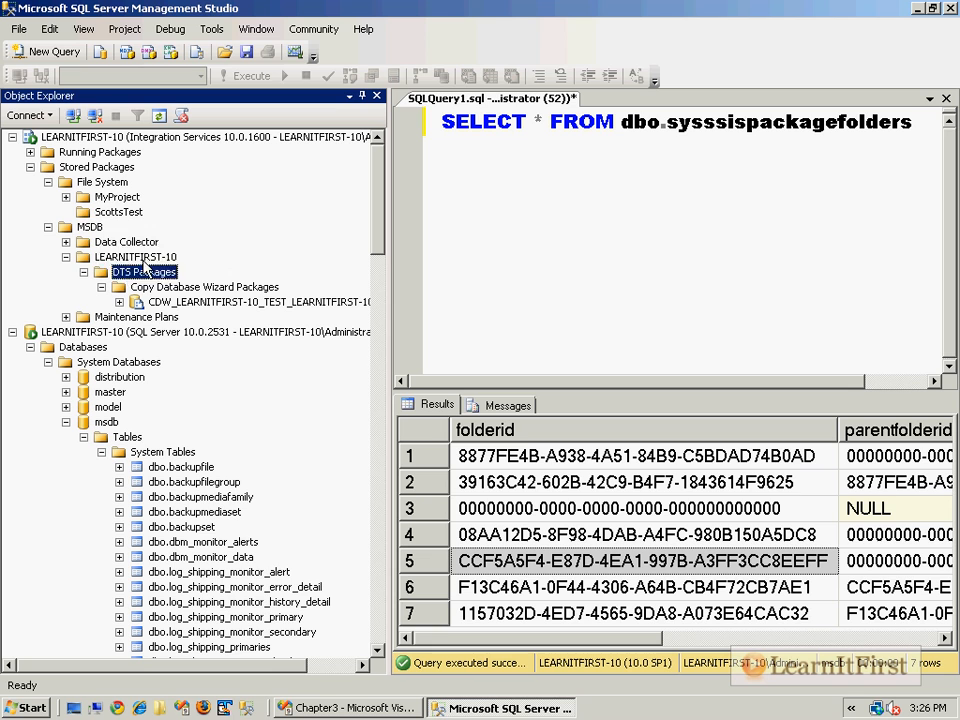
Run SELECT * FROM dbo.sysssispackages on msdb, returning 15 package rows
click(90, 226)
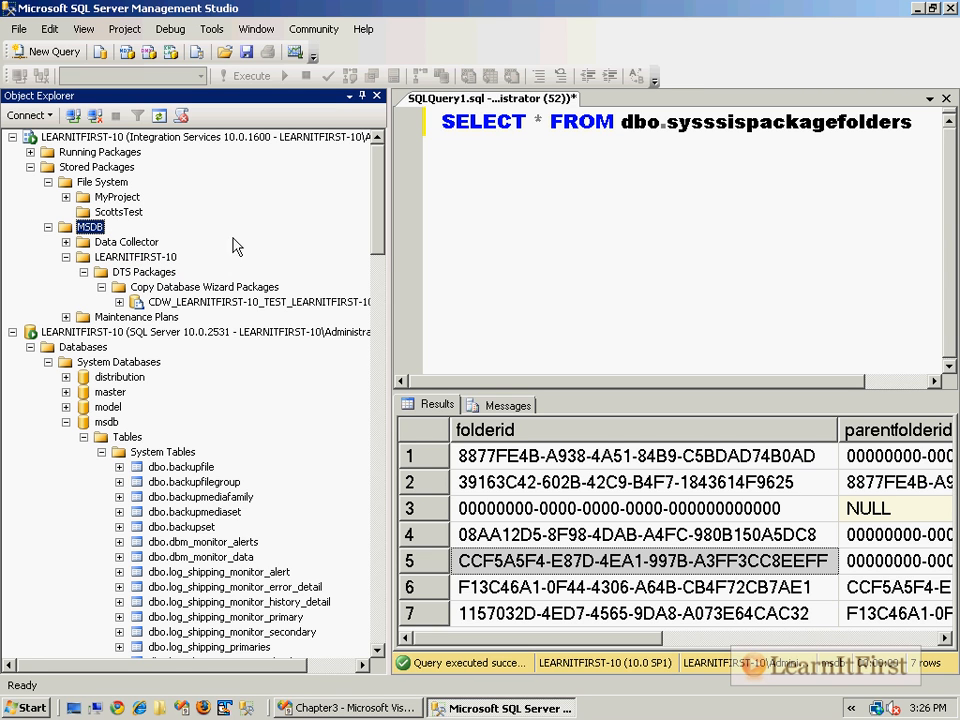
click(617, 508)
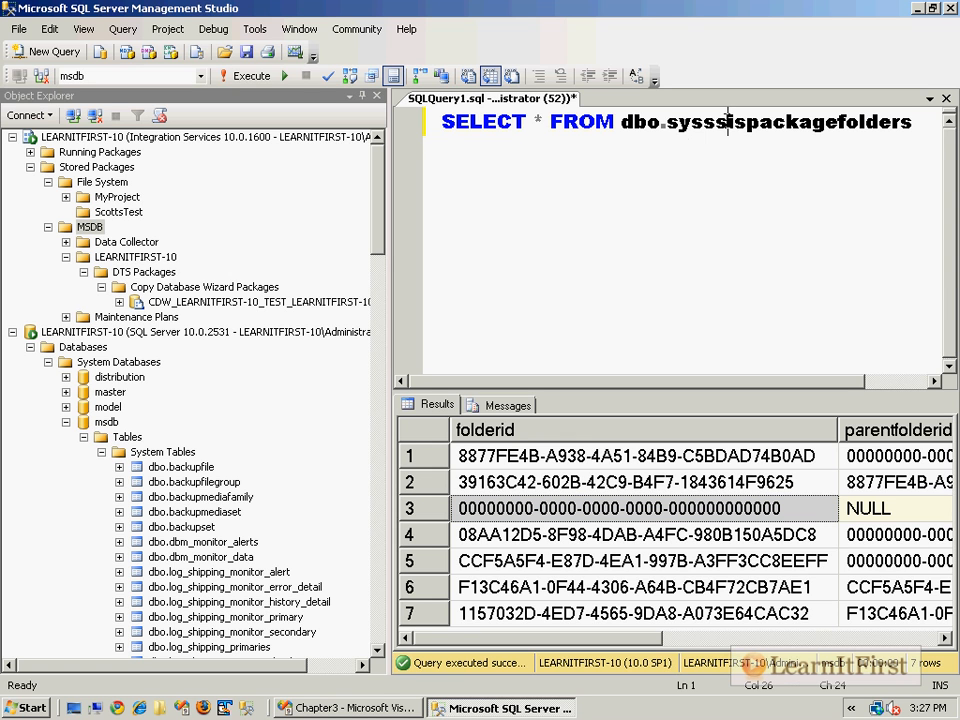
drag(735, 121, 911, 121)
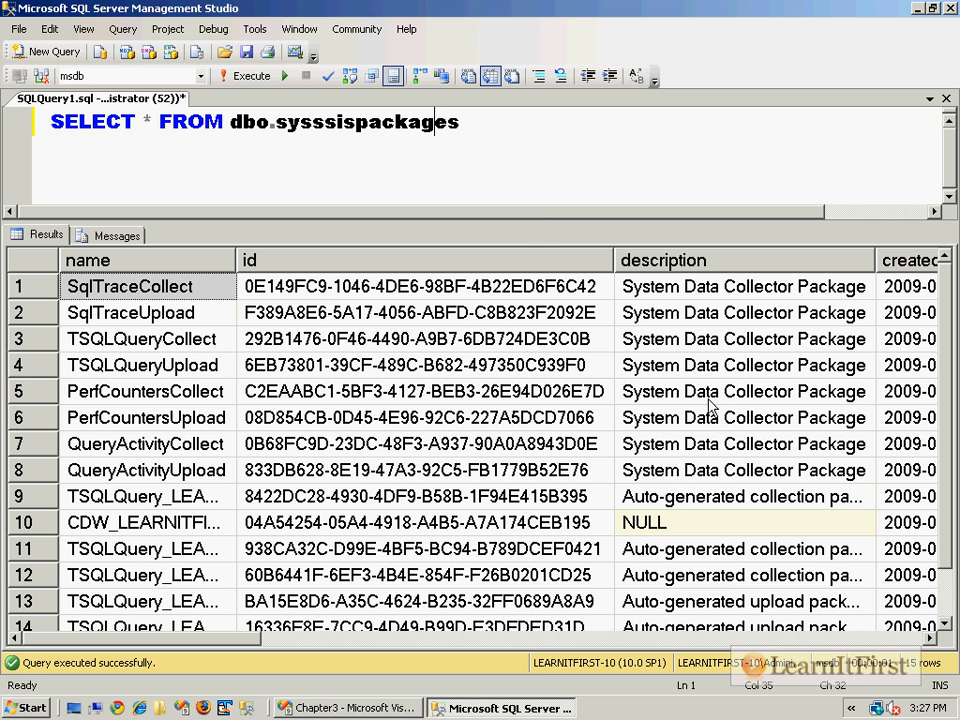
Widen and scroll the package results, then expand MSDB's Data Collector folder with its eight packages
click(143, 522)
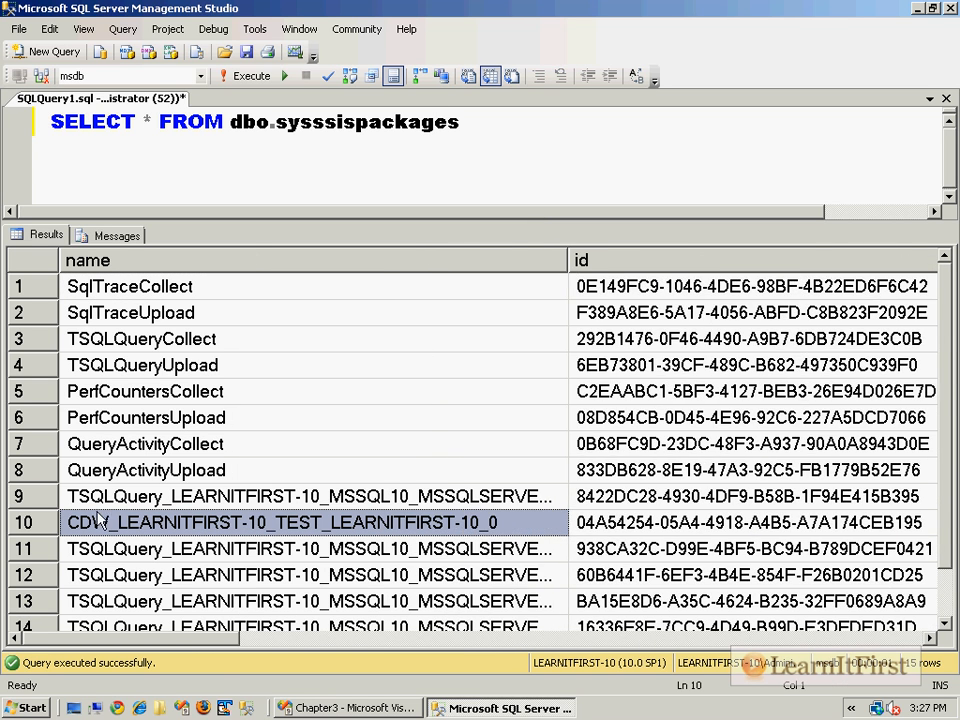
scroll(down, 3)
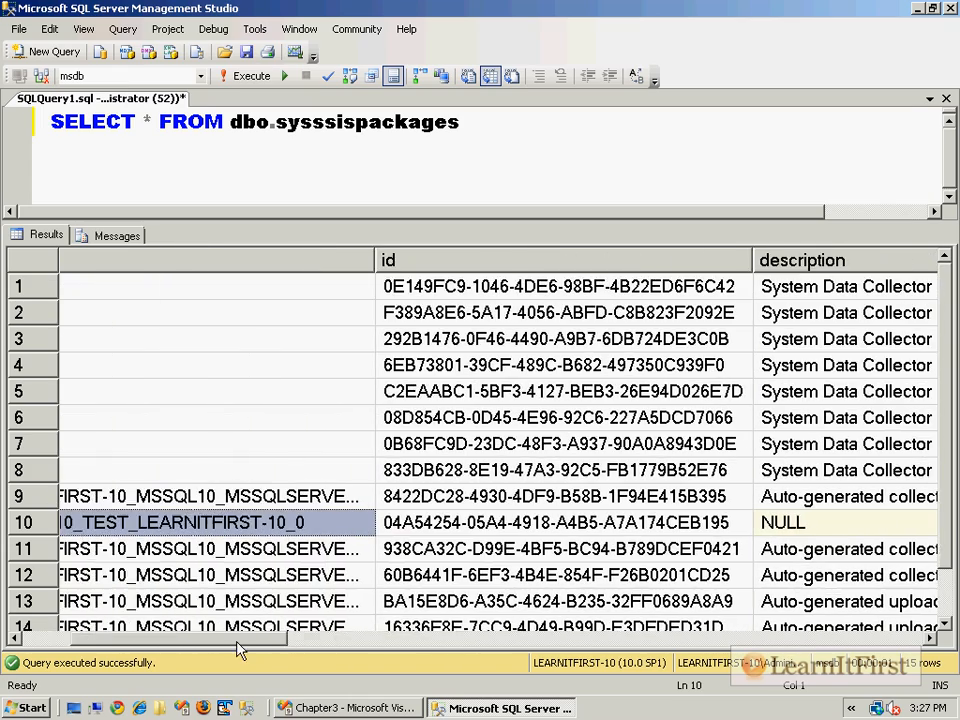
scroll(right, 3)
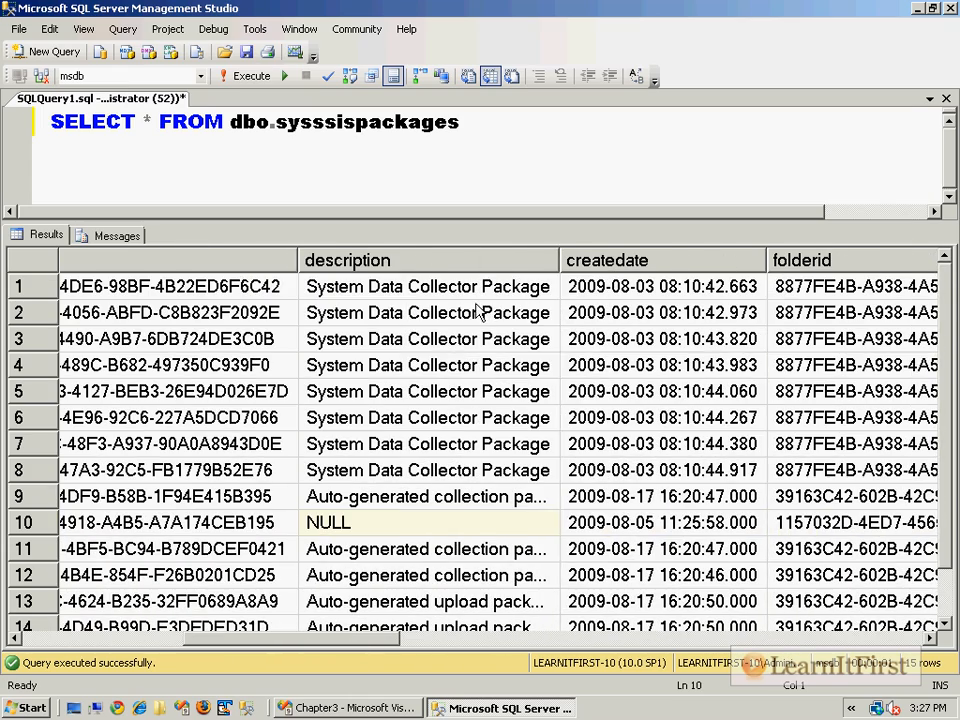
click(428, 312)
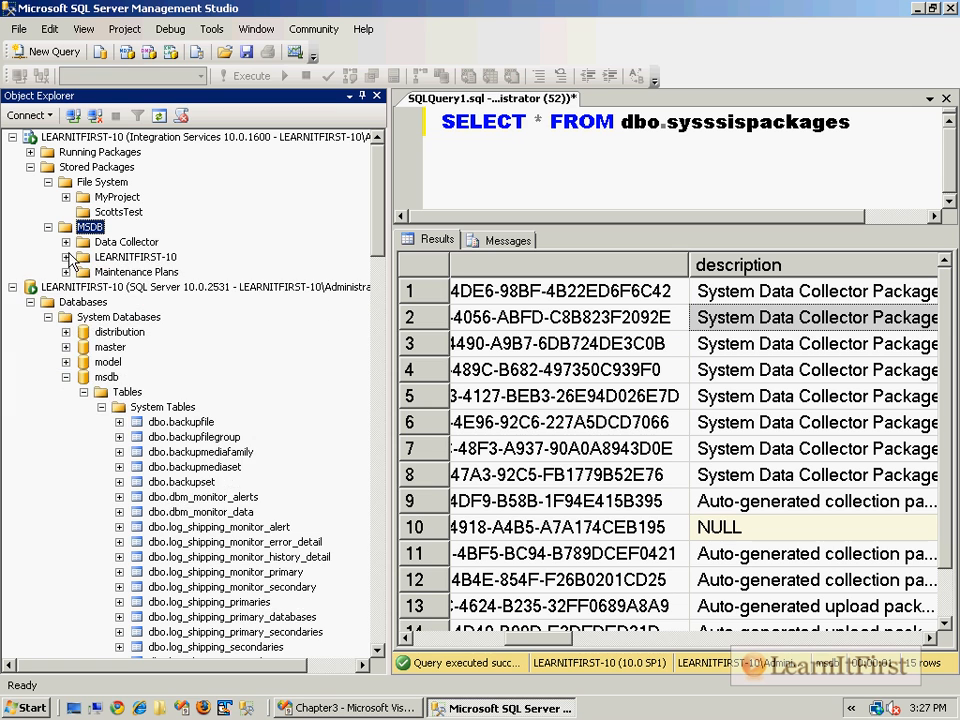
click(67, 241)
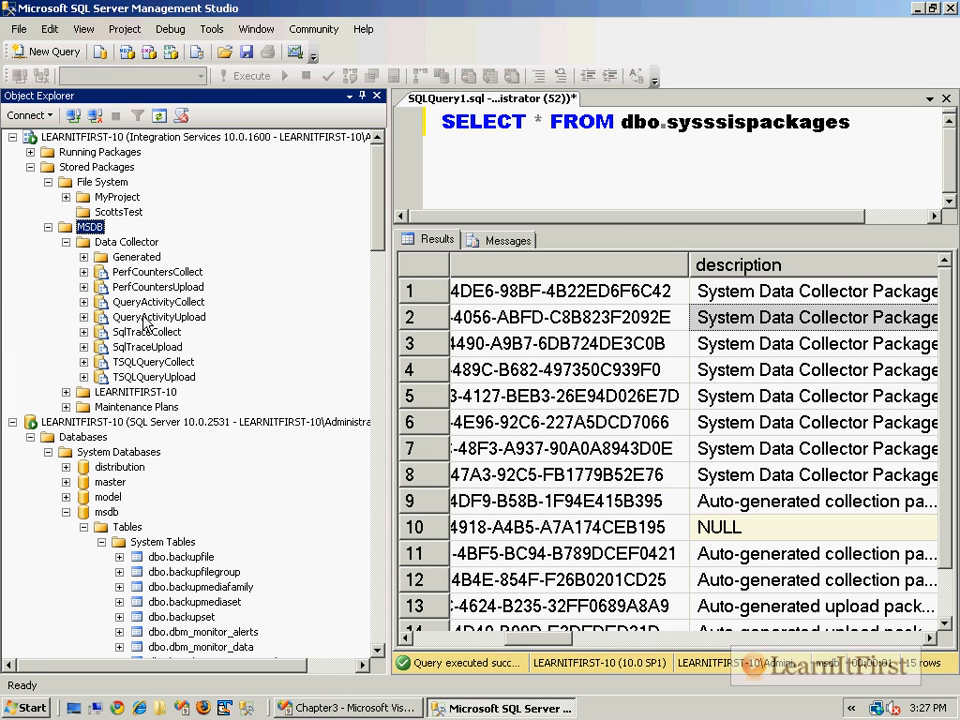
mouse_move(820, 305)
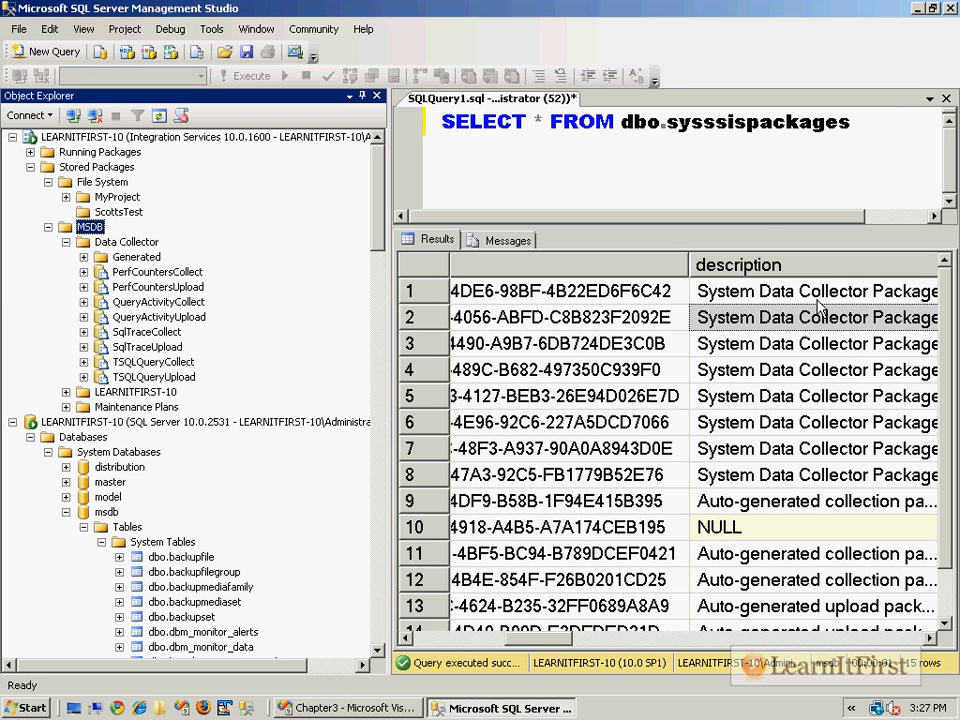
mouse_move(155, 390)
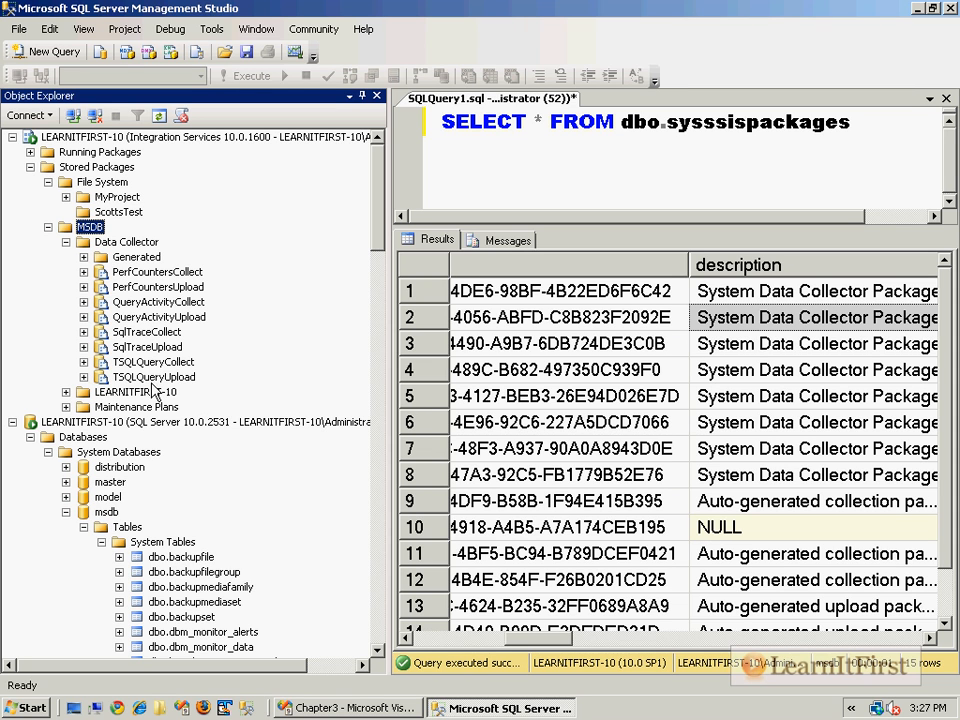
mouse_move(155, 362)
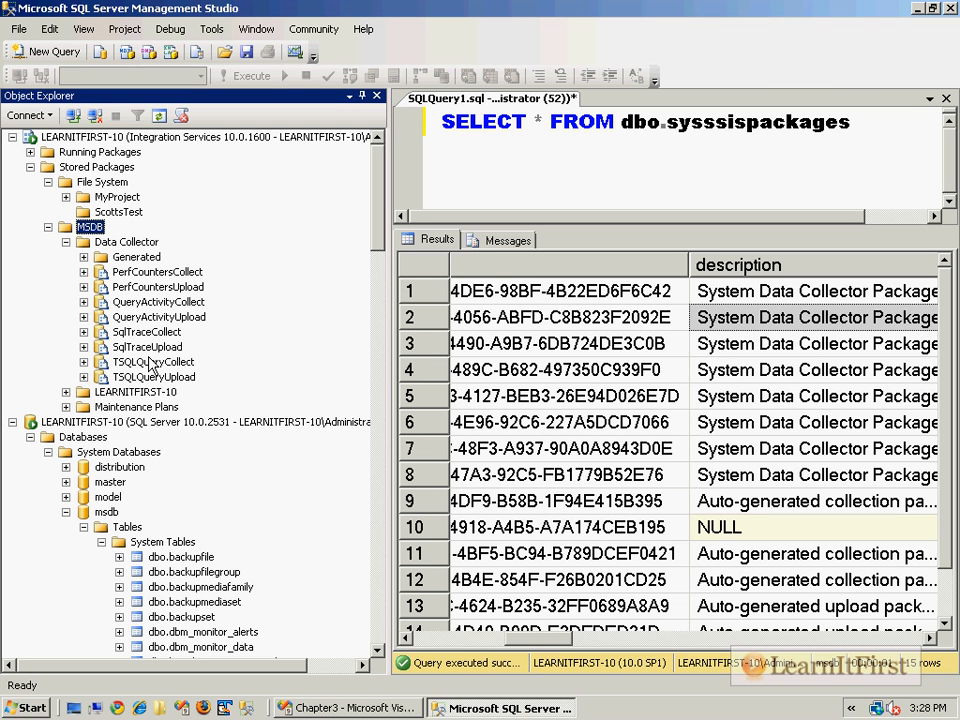
mouse_move(47, 203)
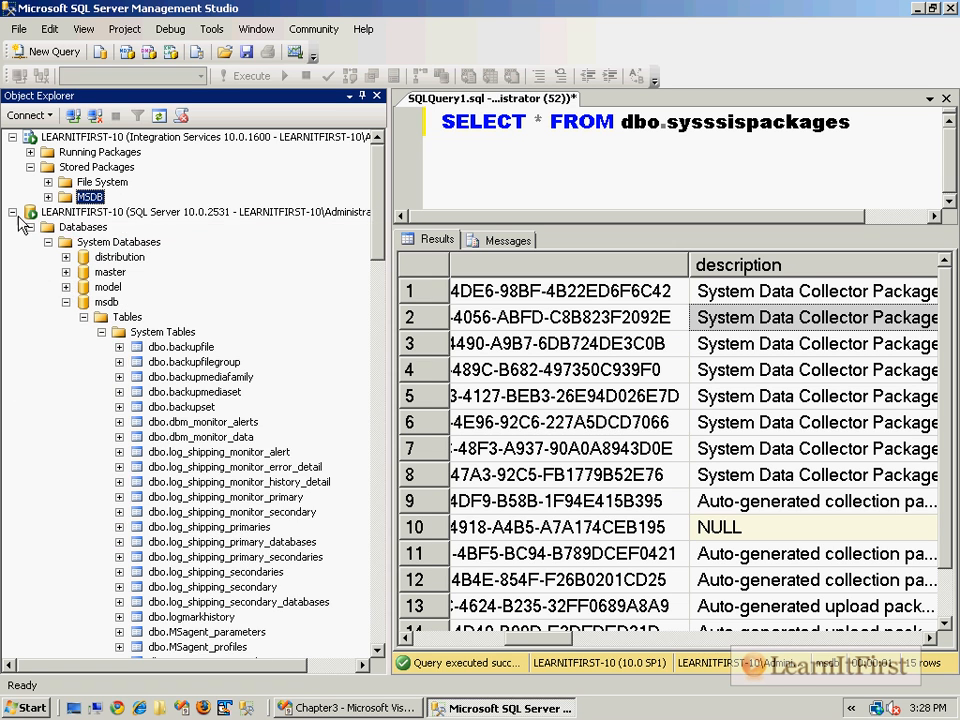
Collapse the database engine node, expand File System > MyProject, and bring up Package1's actions
click(13, 211)
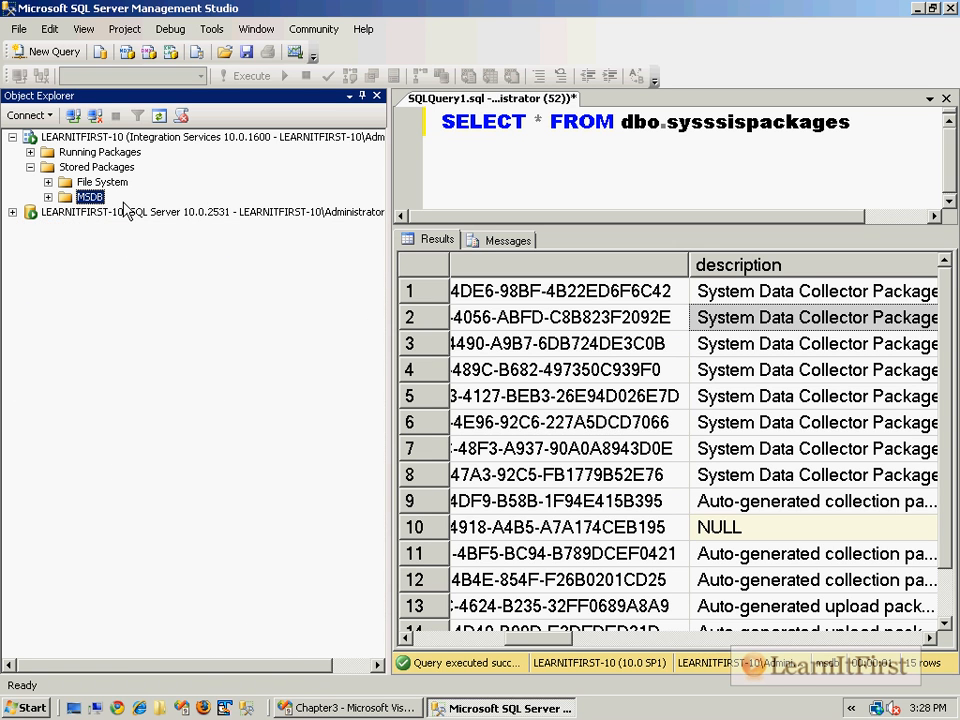
click(47, 181)
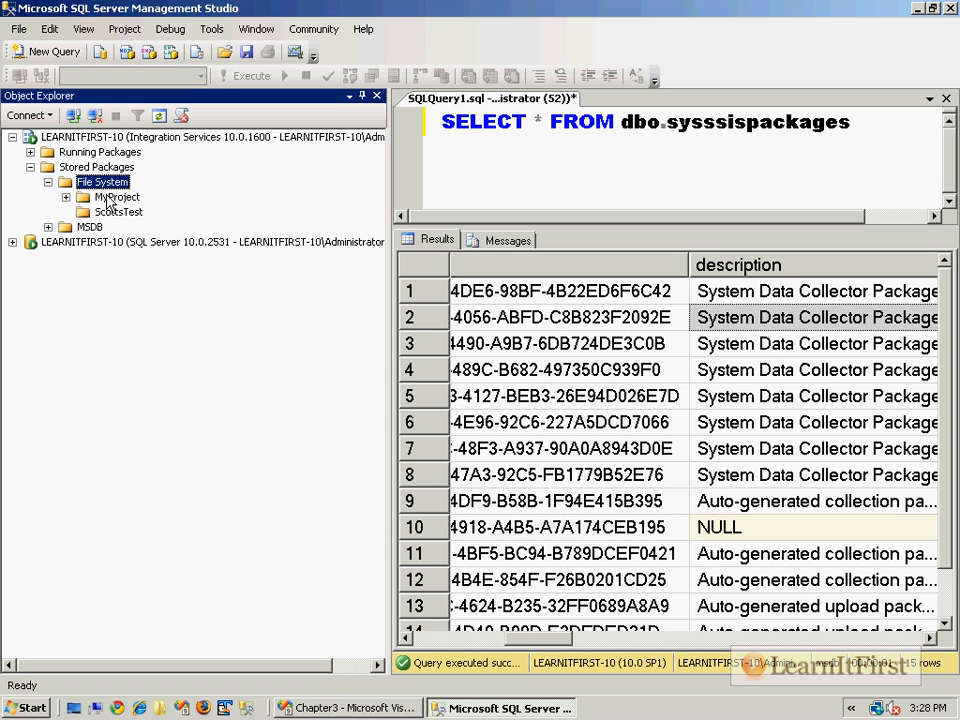
click(85, 197)
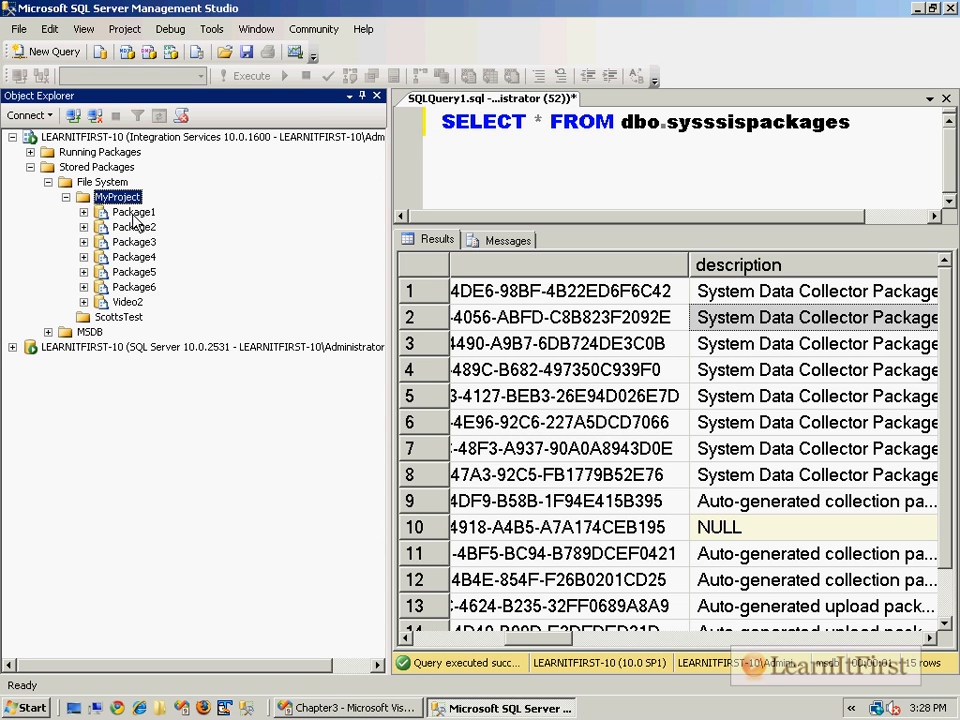
right_click(131, 211)
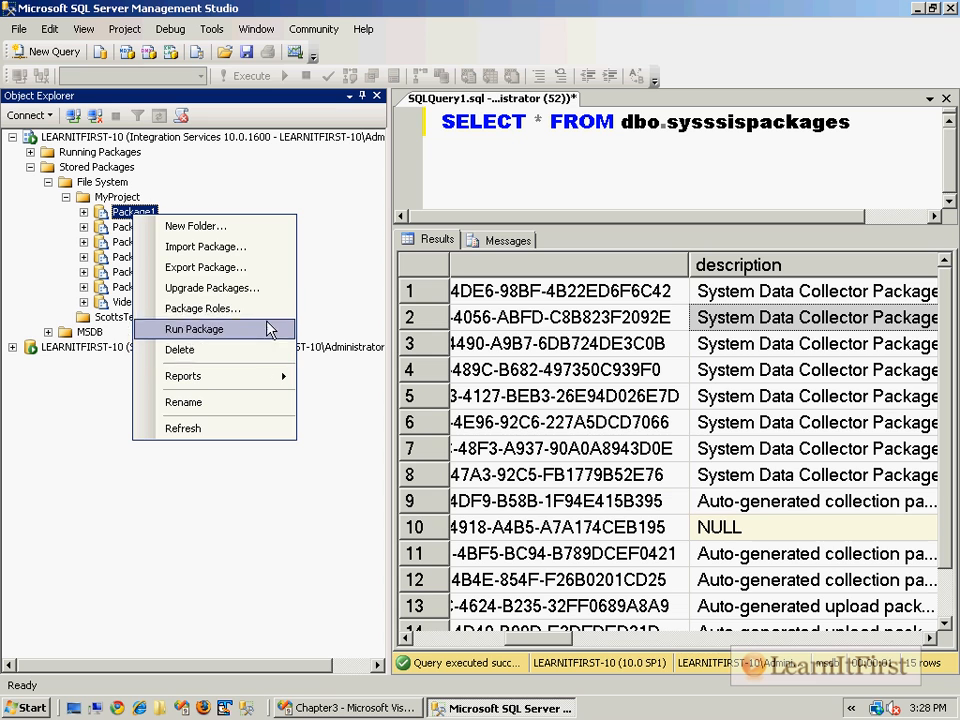
mouse_move(210, 288)
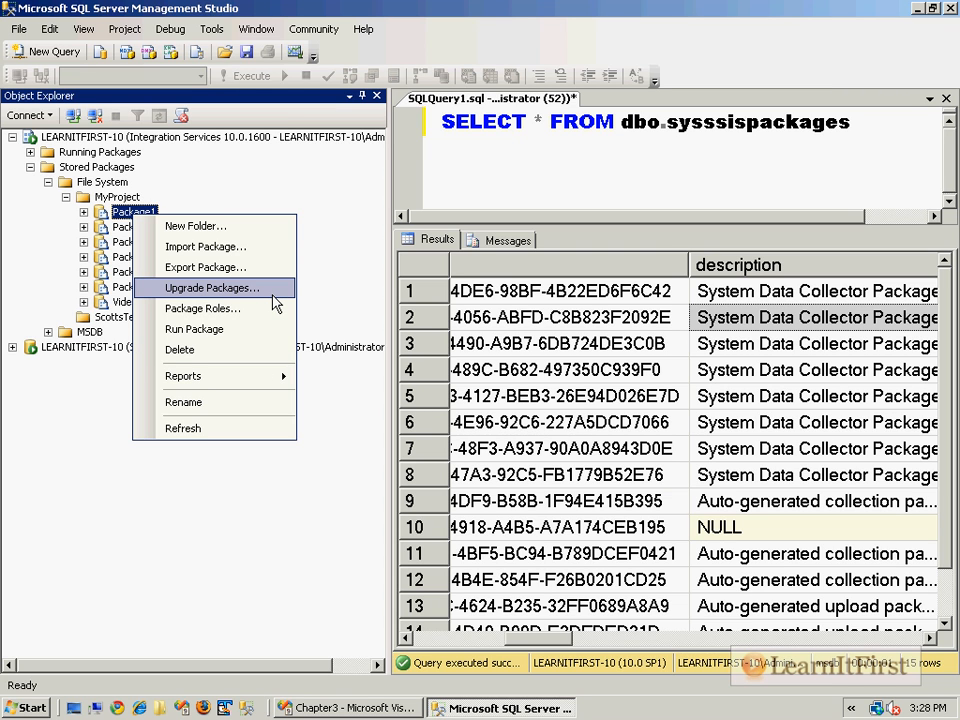
mouse_move(210, 267)
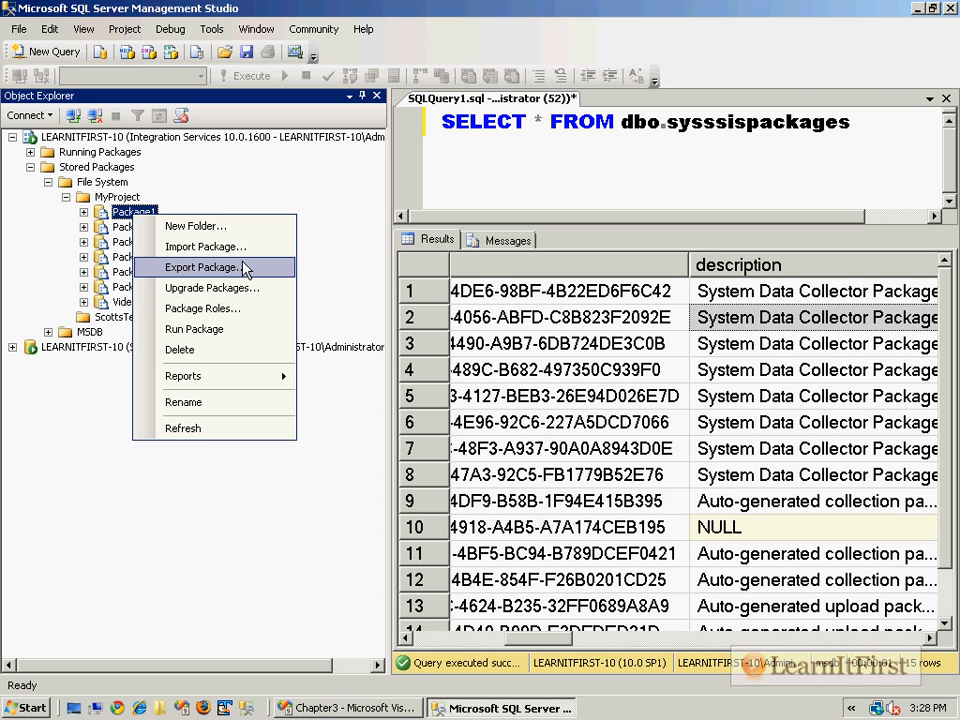
mouse_move(275, 282)
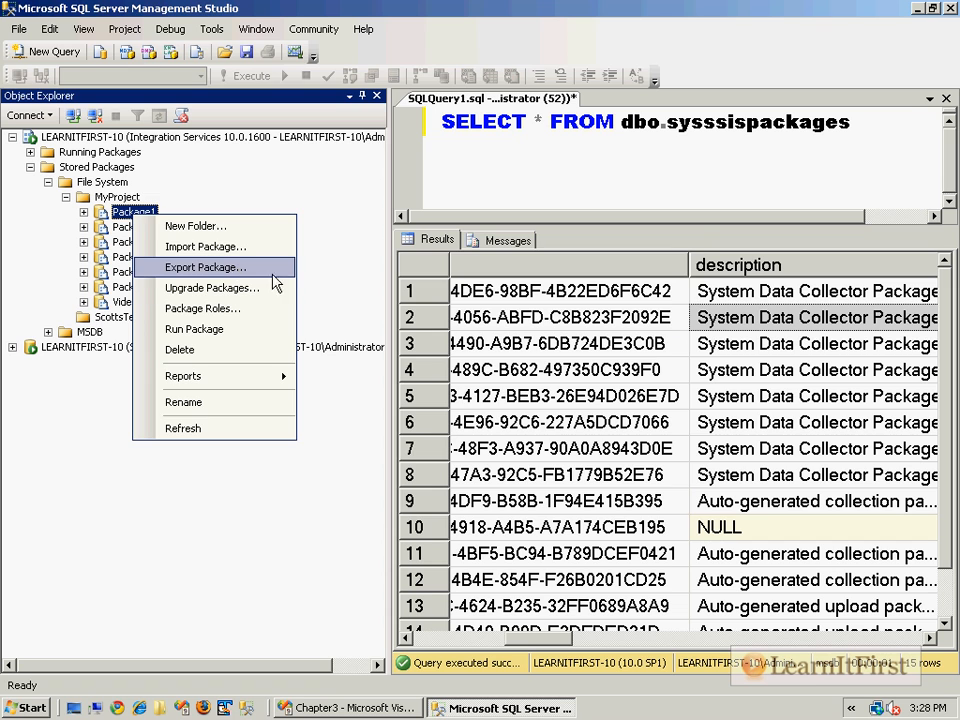
Export Package1 to the Desktop as Package1.dtsx with Do not save sensitive data protection
click(205, 267)
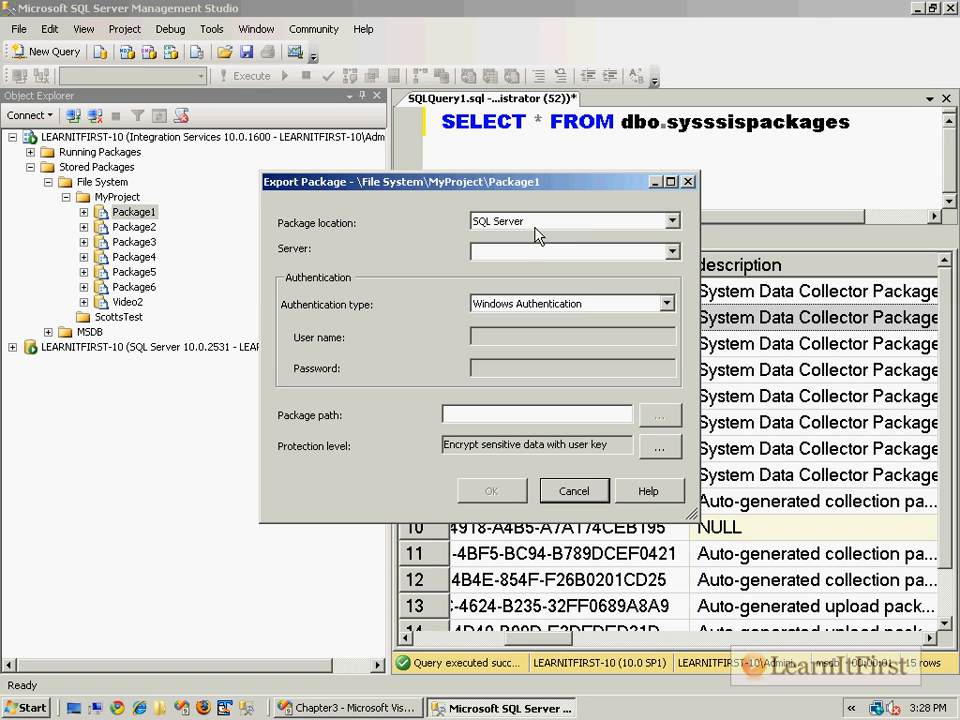
click(670, 220)
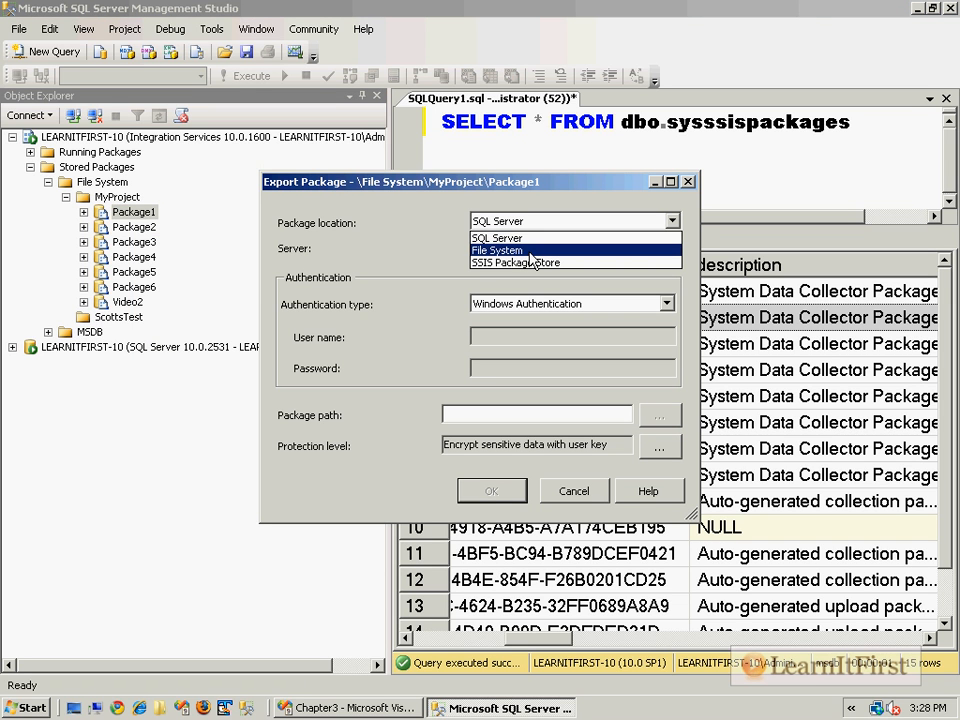
mouse_move(515, 262)
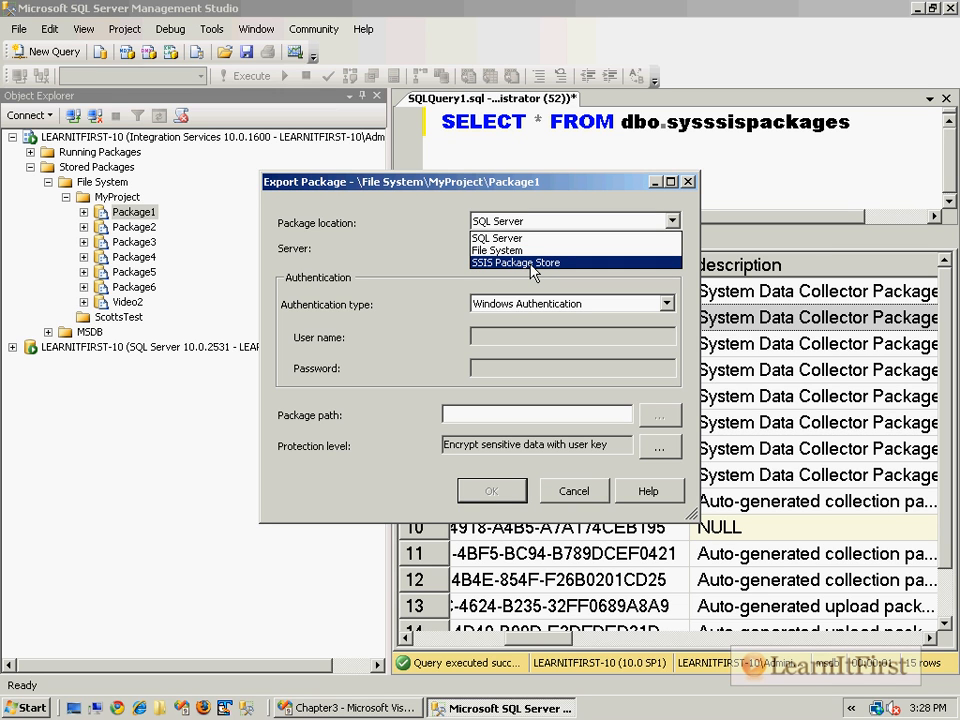
click(497, 249)
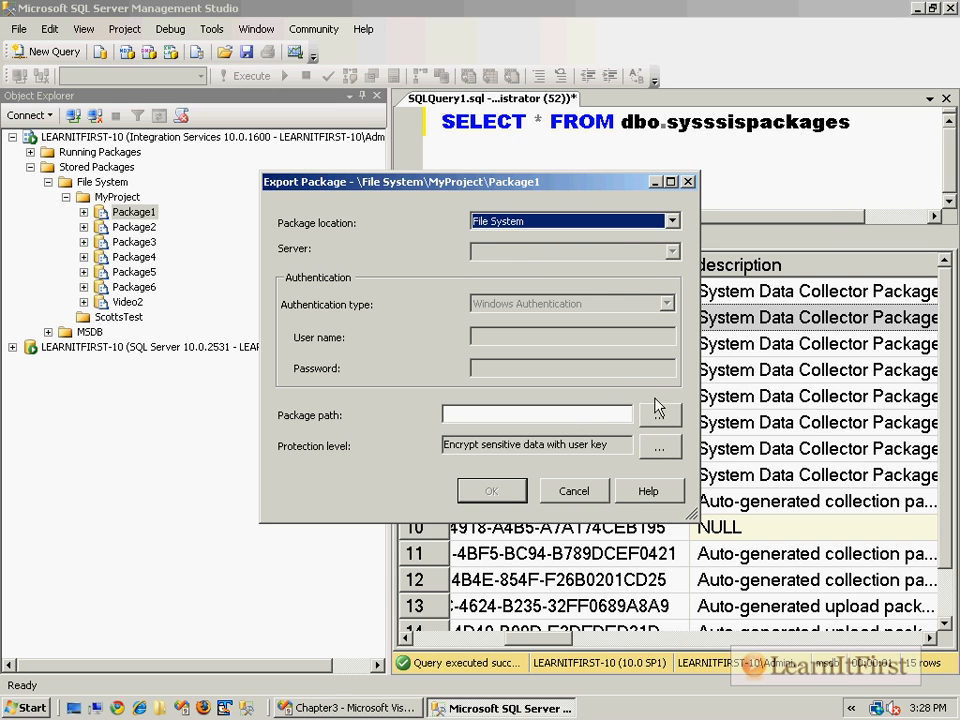
click(660, 413)
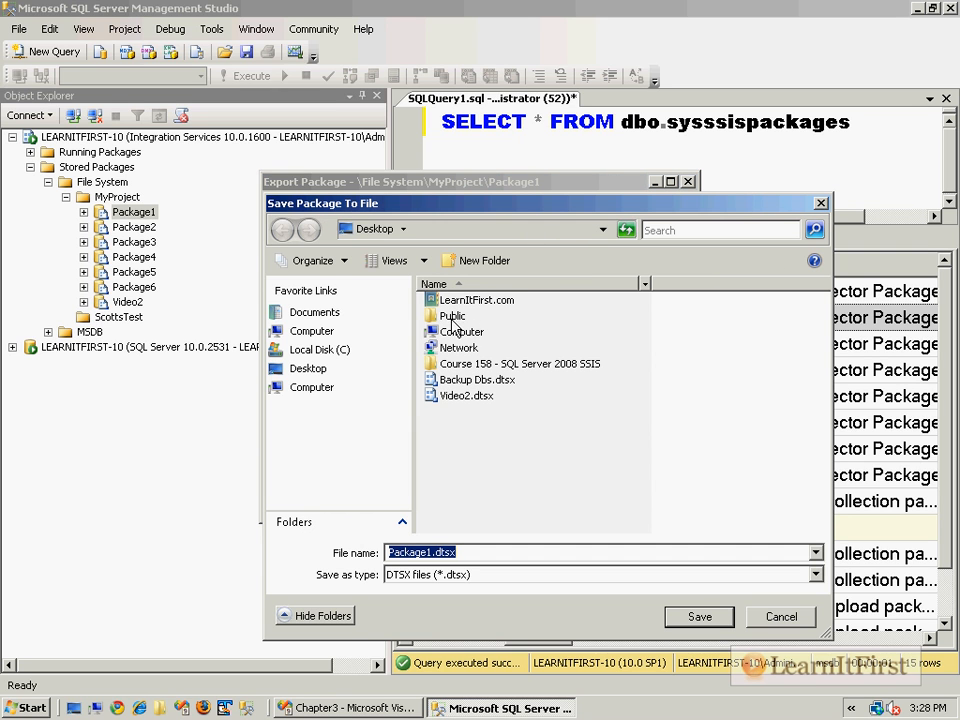
mouse_move(628, 670)
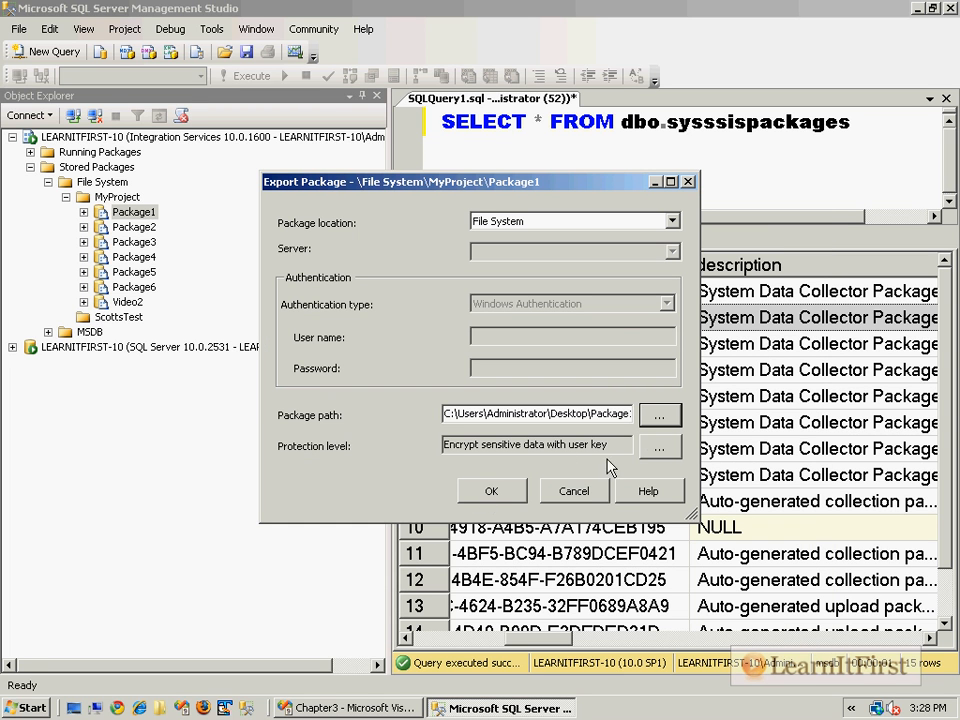
click(659, 445)
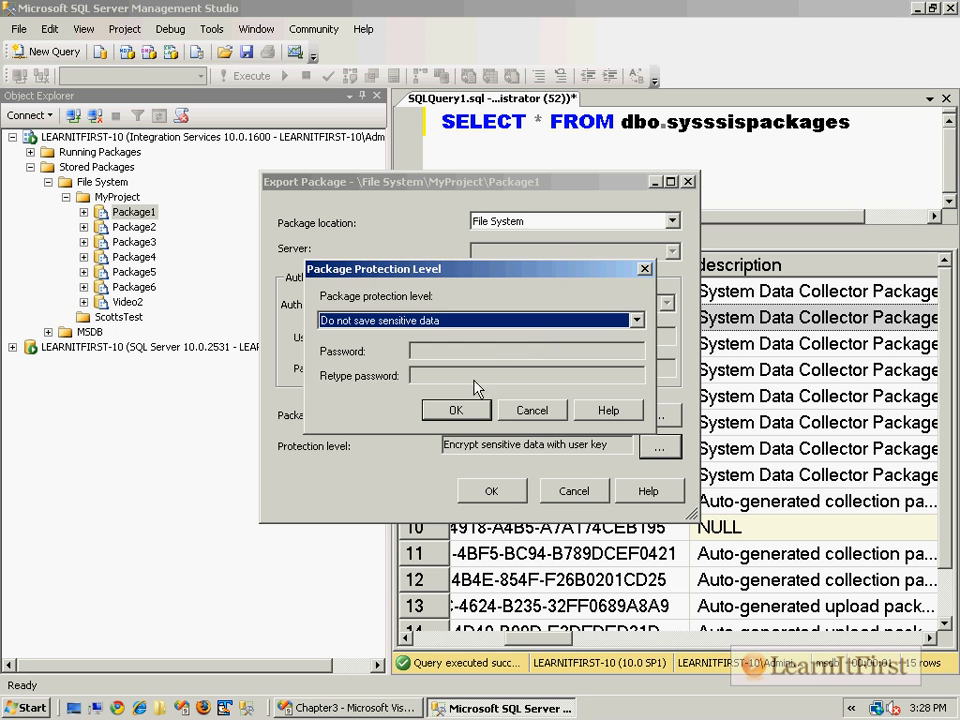
click(456, 410)
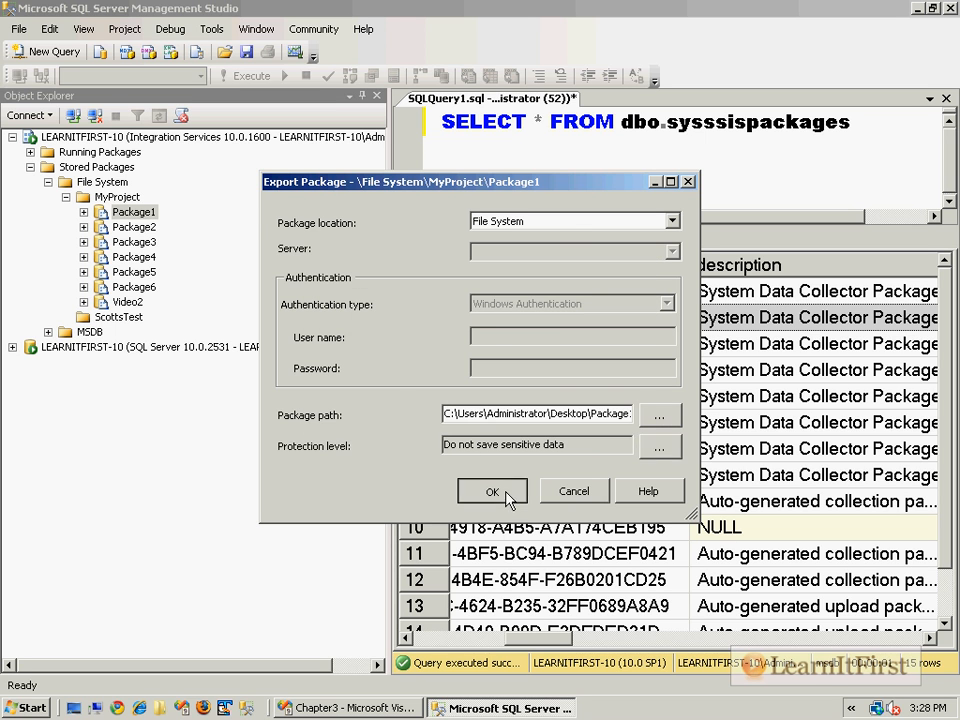
click(491, 491)
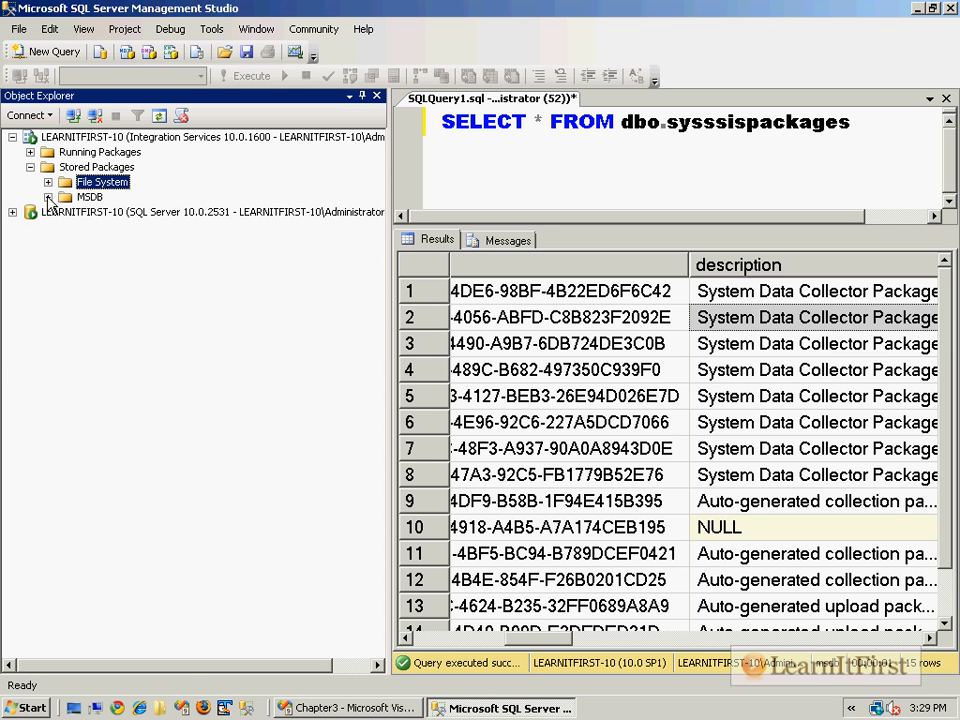
Right-click the Stored Packages > File System node to show its import options
right_click(130, 242)
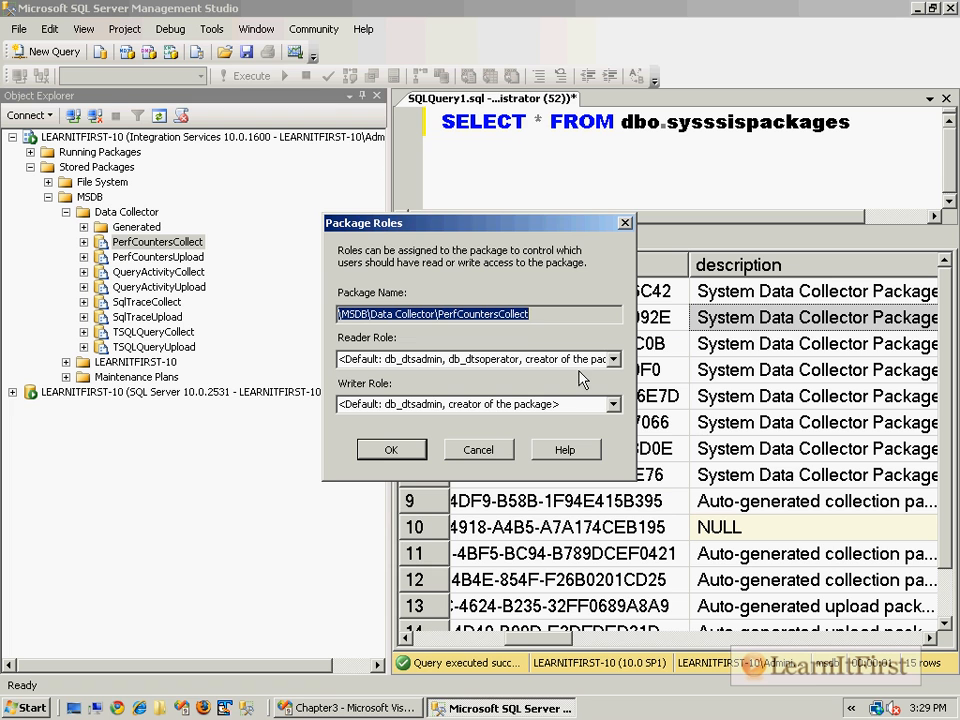
mouse_move(485, 470)
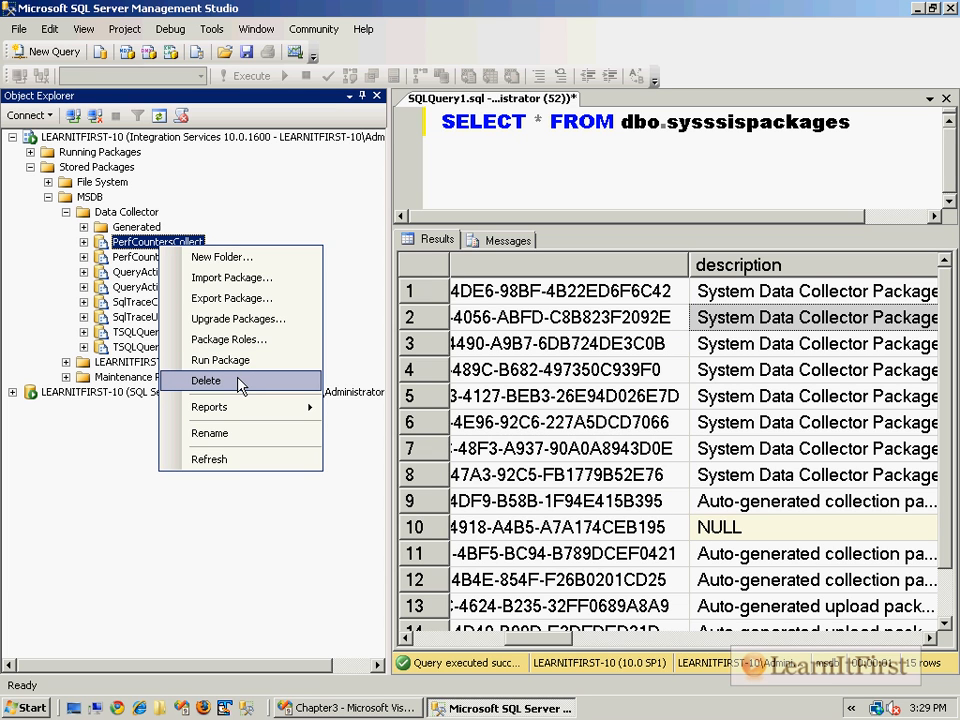
mouse_move(240, 390)
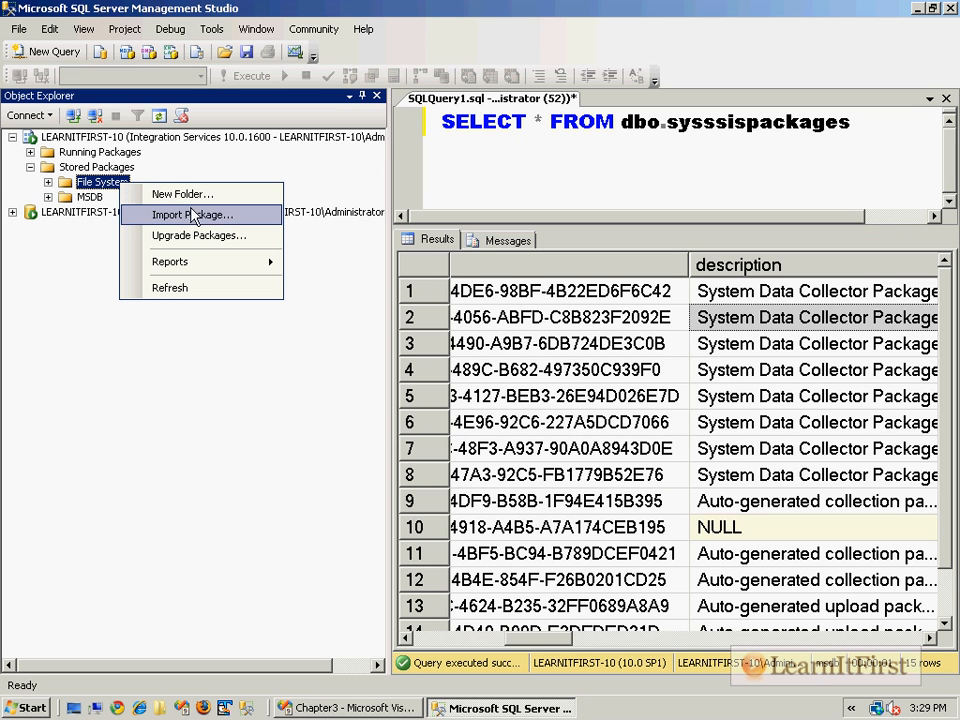
mouse_move(228, 222)
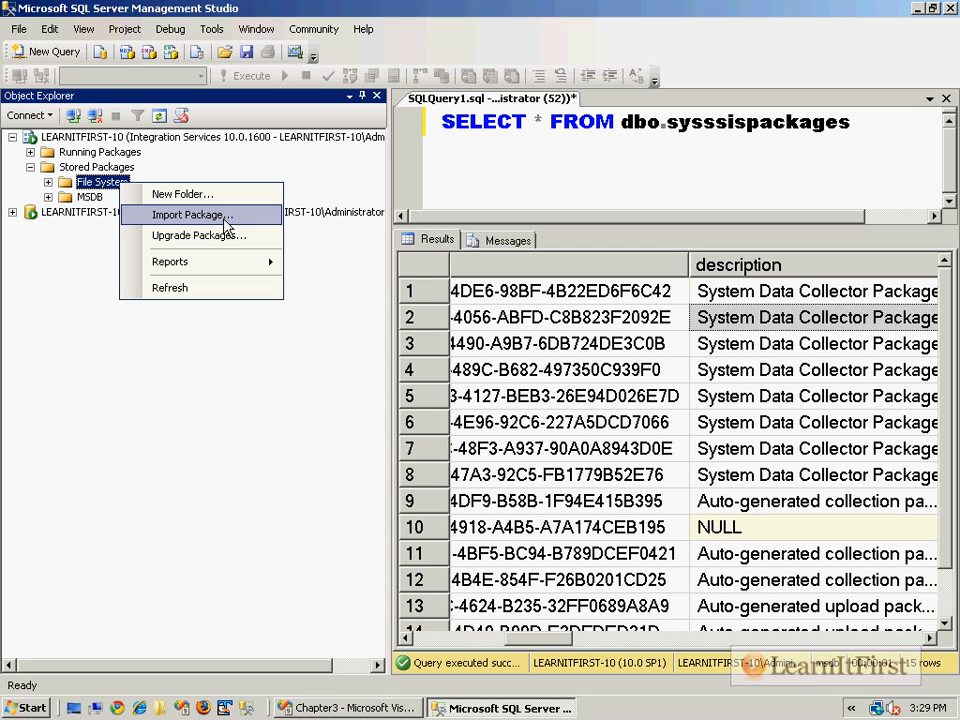
mouse_move(228, 218)
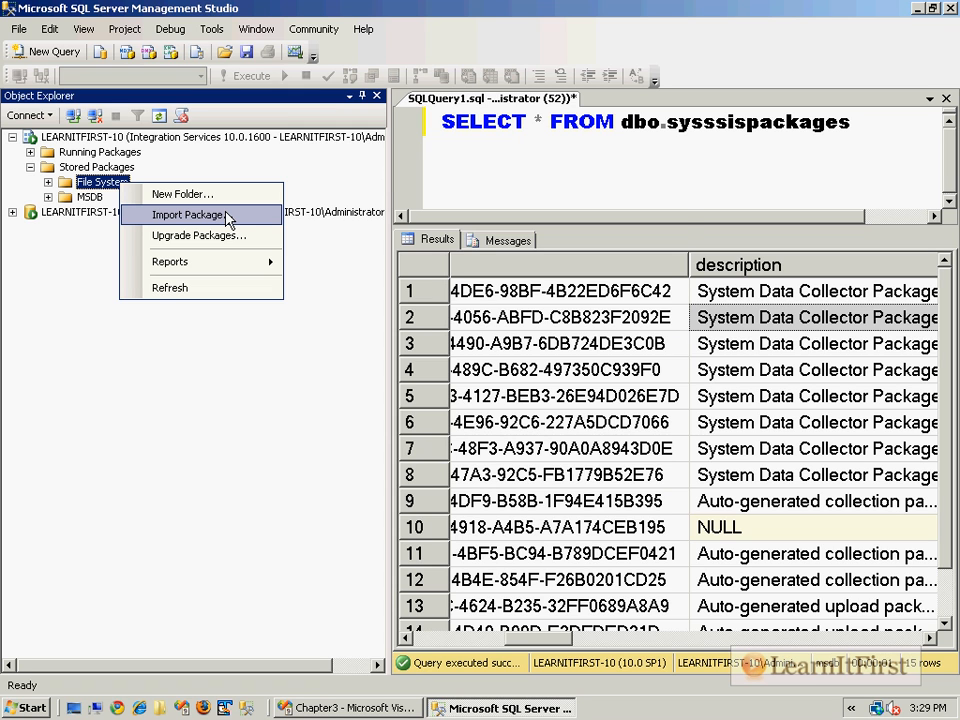
Import Desktop\Video2.dtsx from the file system as package Video2 into the File System store
click(189, 215)
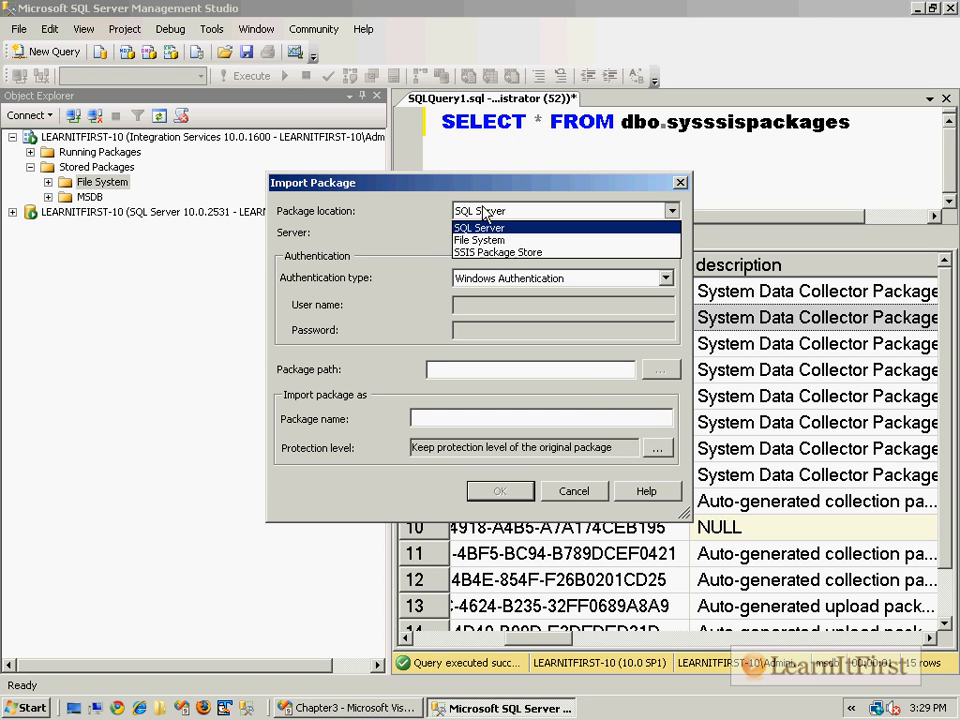
click(479, 240)
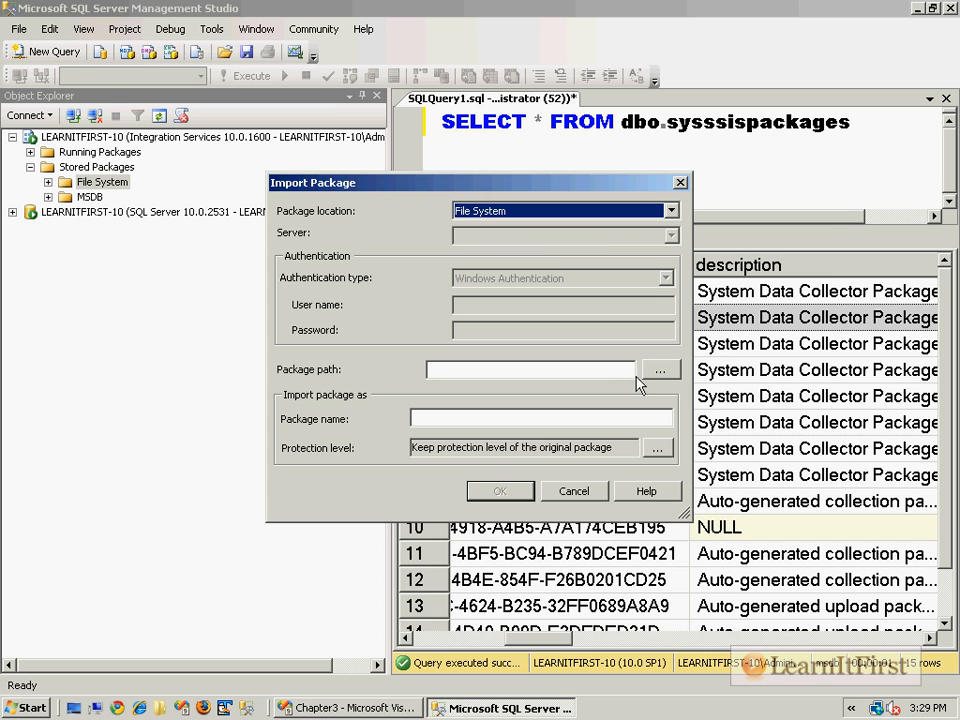
click(659, 370)
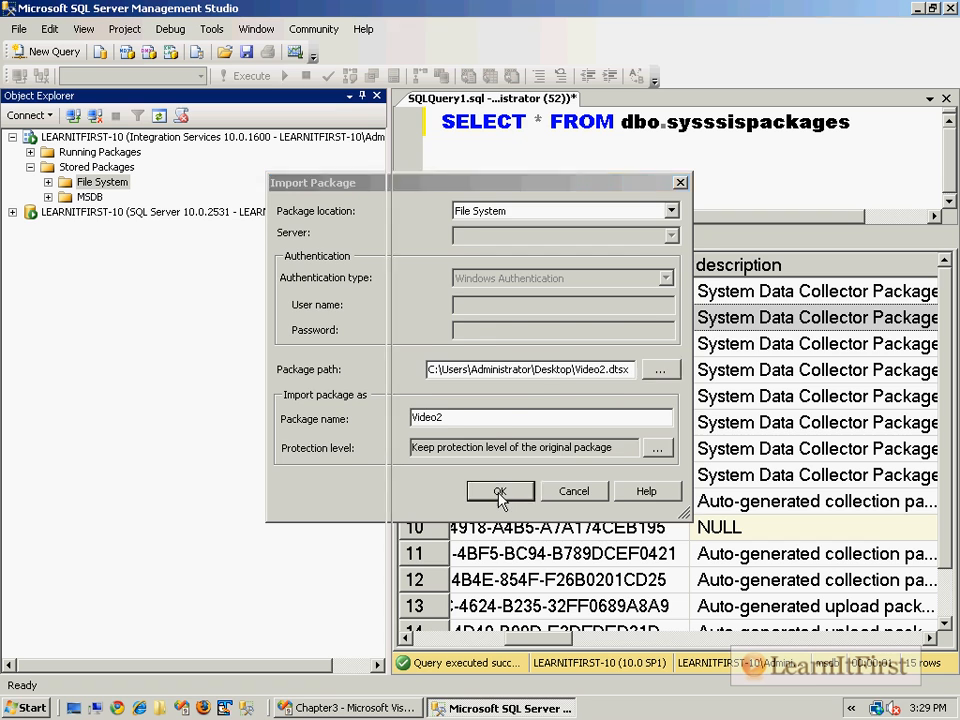
click(500, 491)
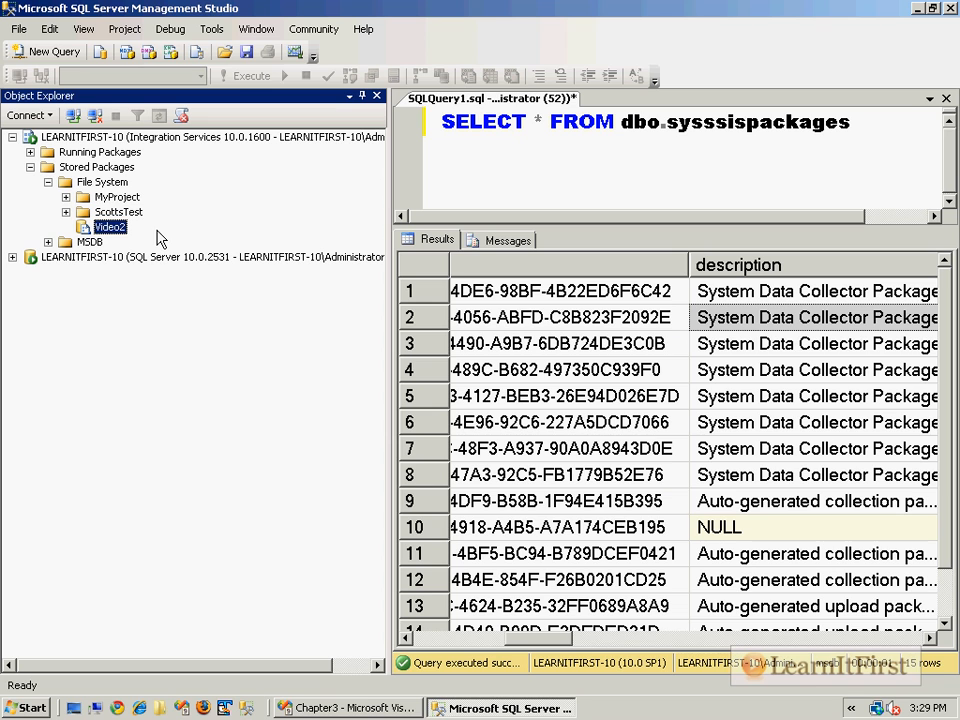
click(104, 181)
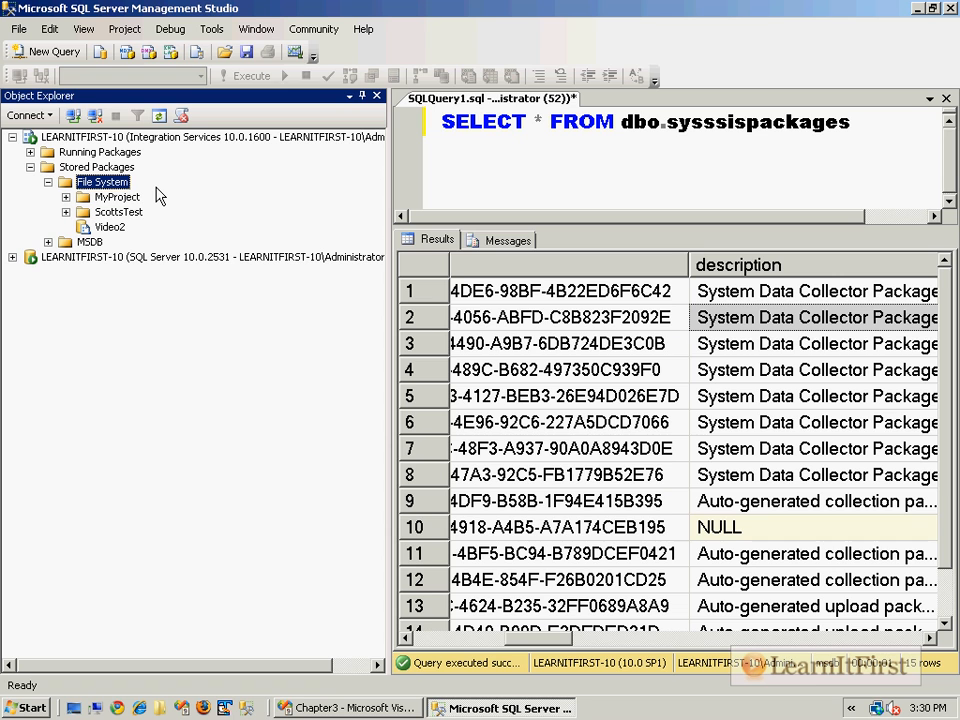
mouse_move(265, 155)
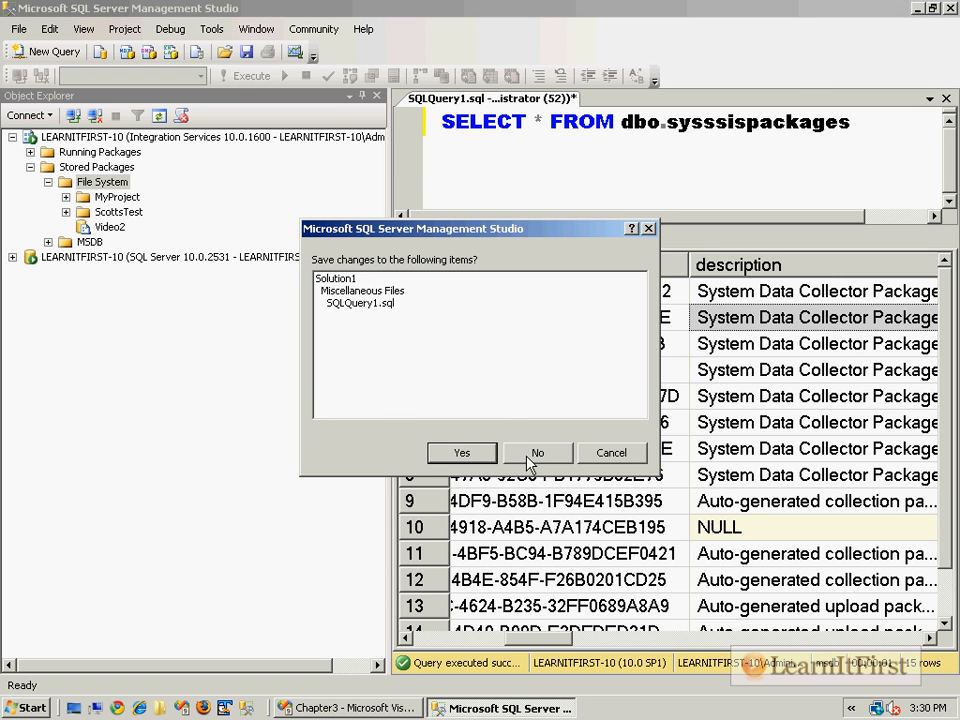
Close SSMS without saving, then select MyProject.SSISDeploymentManifest in MyProject\bin\Deployment
click(537, 453)
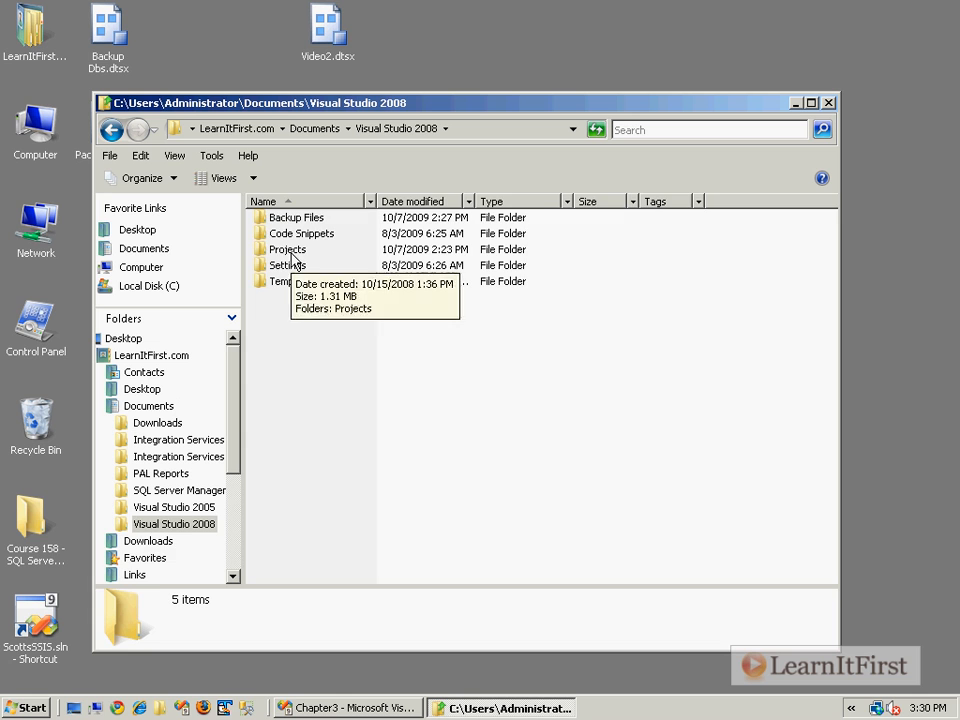
double_click(287, 249)
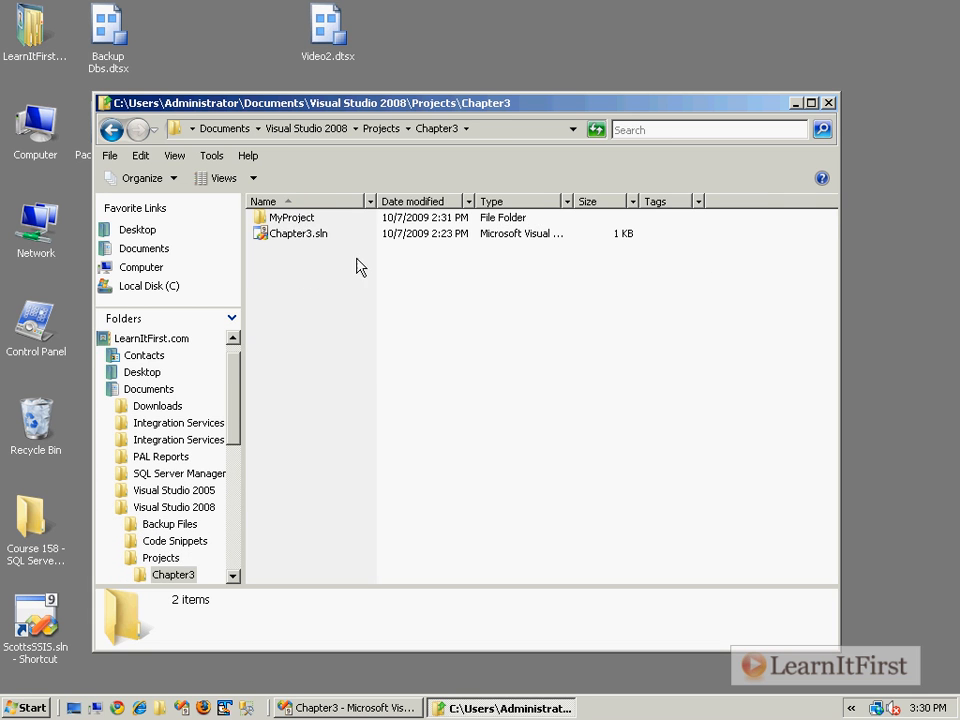
double_click(290, 217)
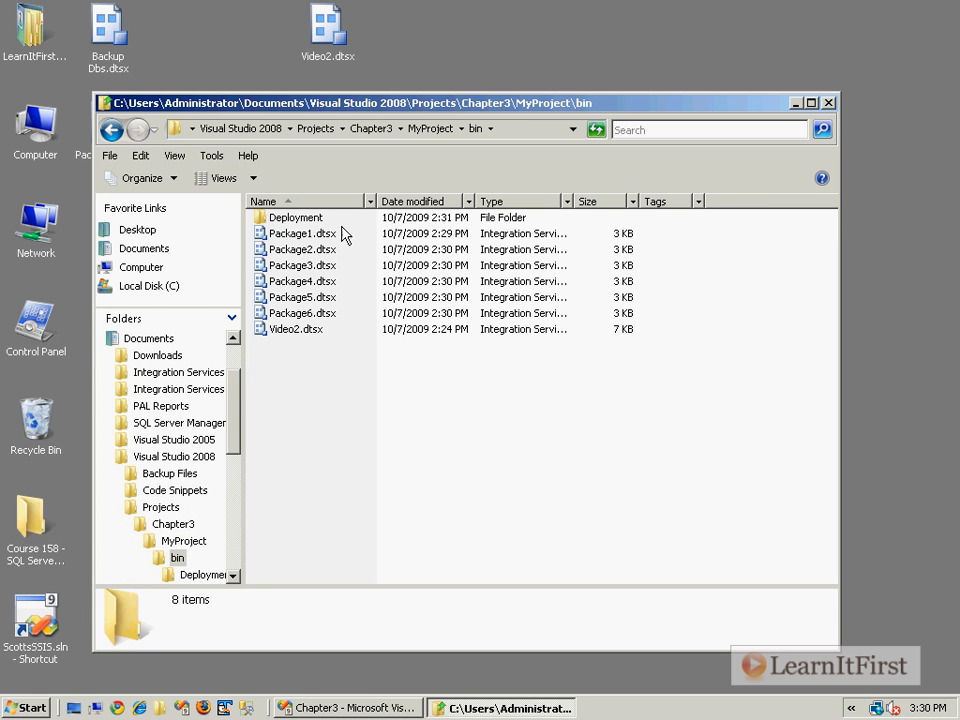
double_click(295, 217)
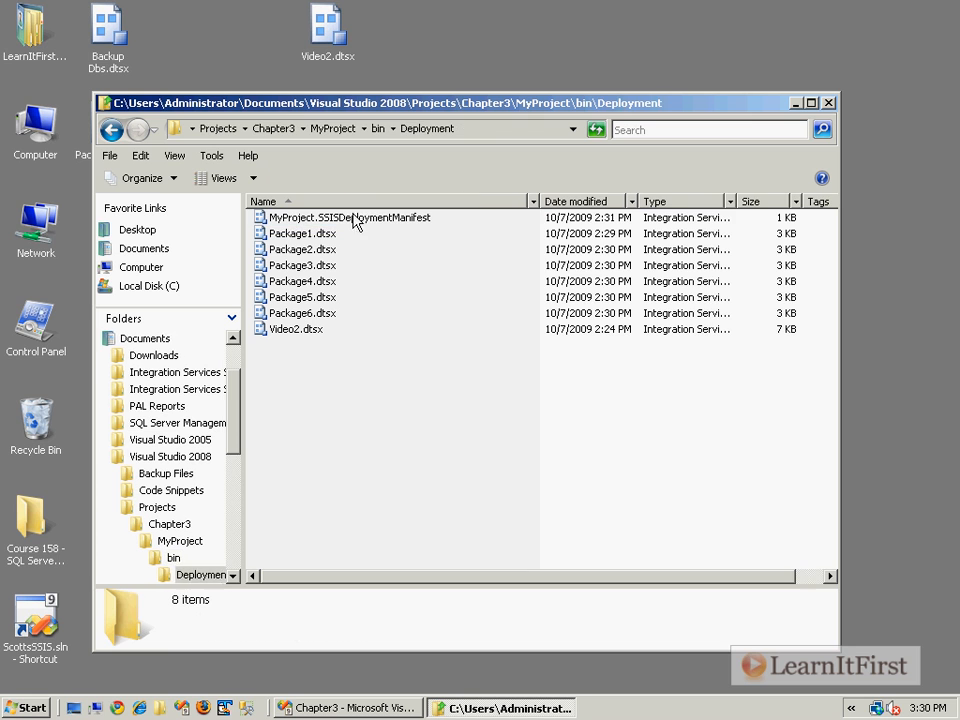
mouse_move(347, 217)
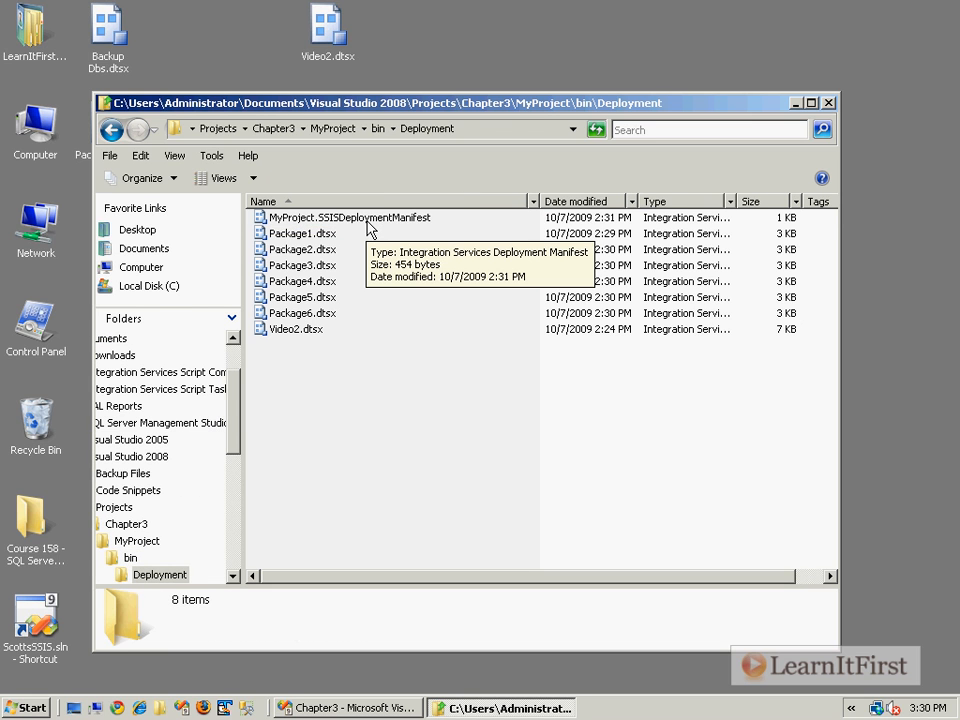
click(348, 217)
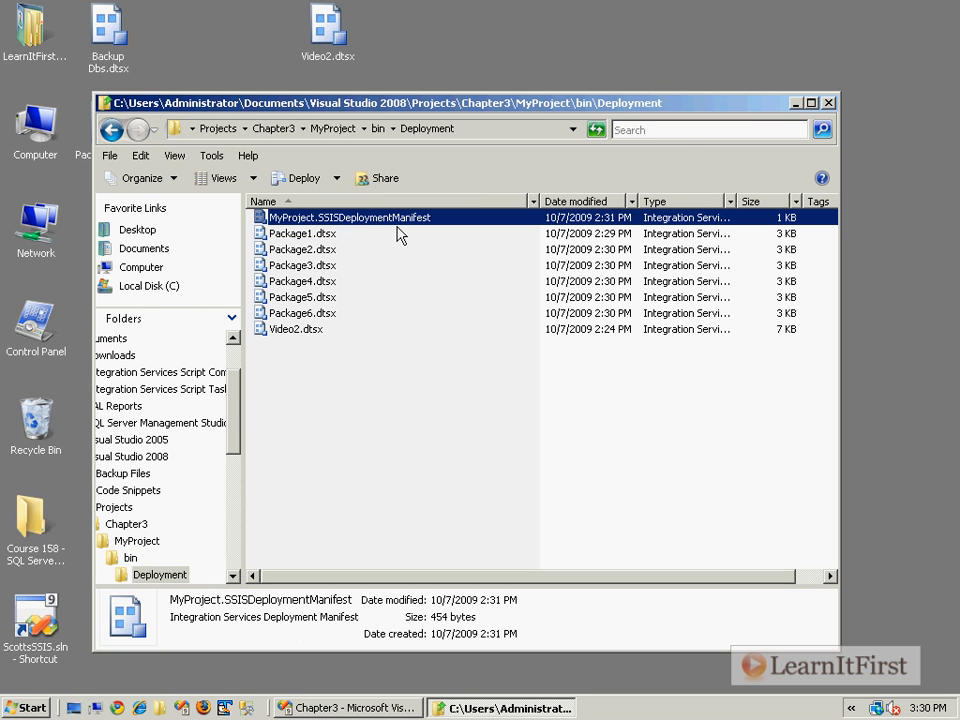
Launch the installation wizard from the manifest and annotate 'both SSIS package store and custom locations'
double_click(348, 217)
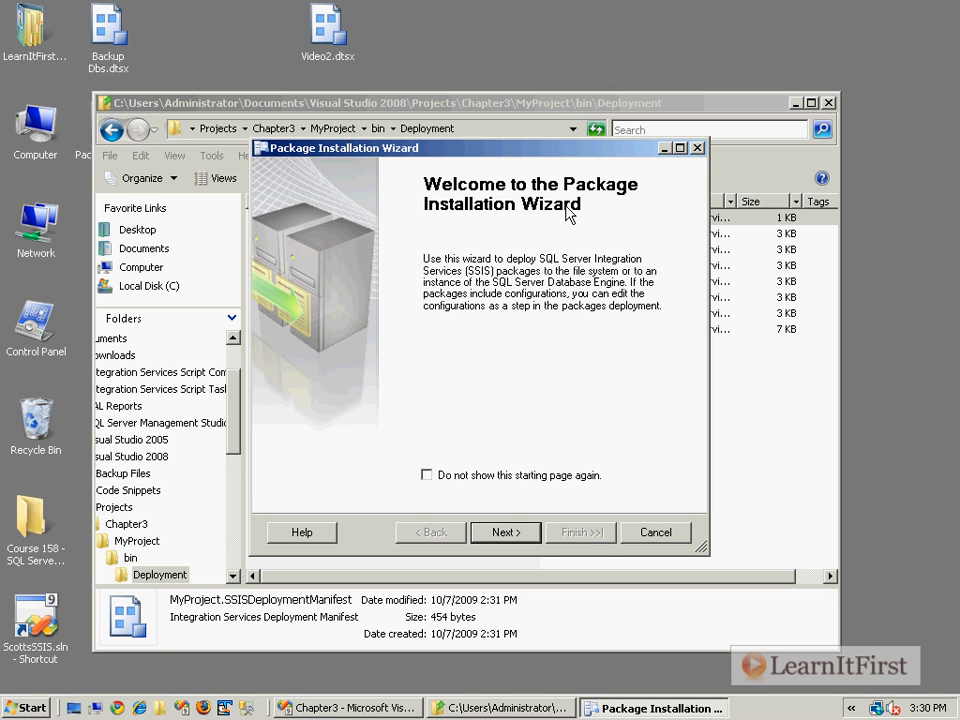
click(505, 531)
text(b)
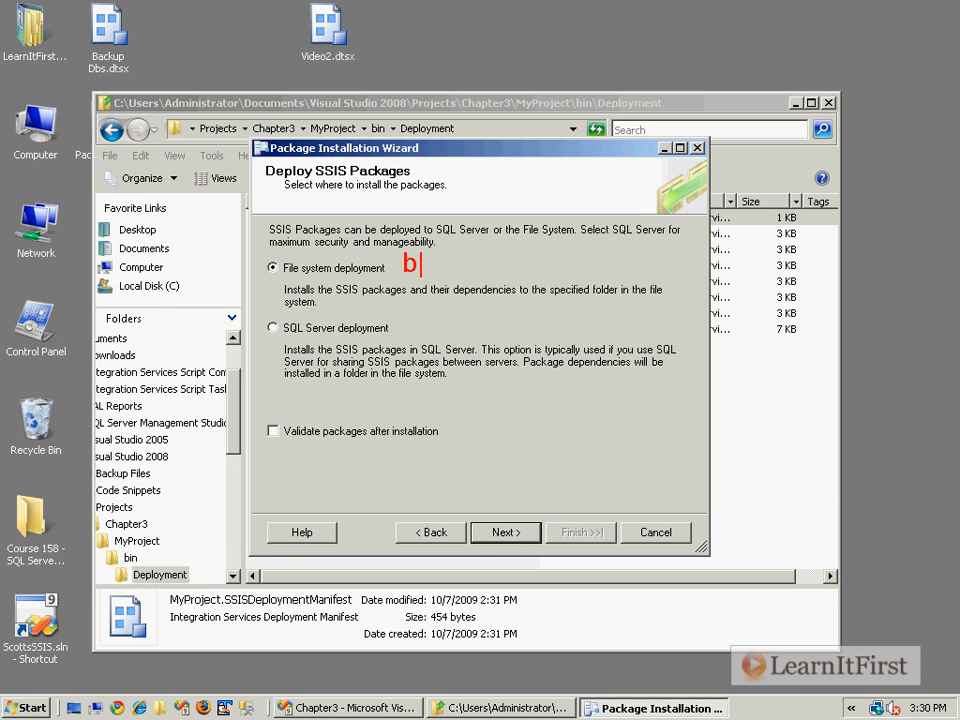
text(oth)
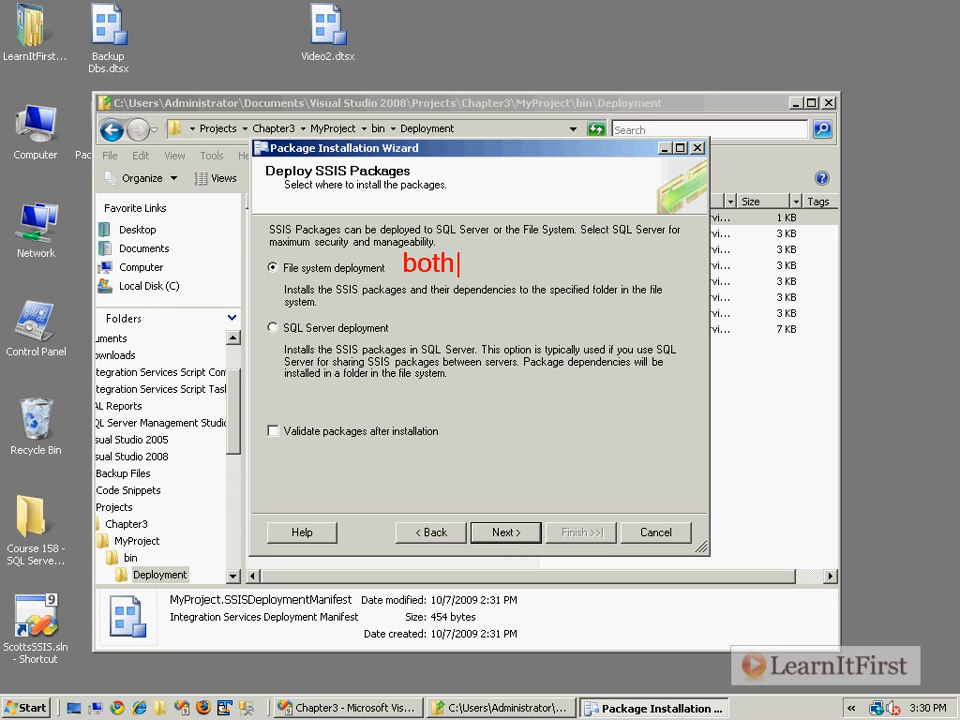
text(SSIS)
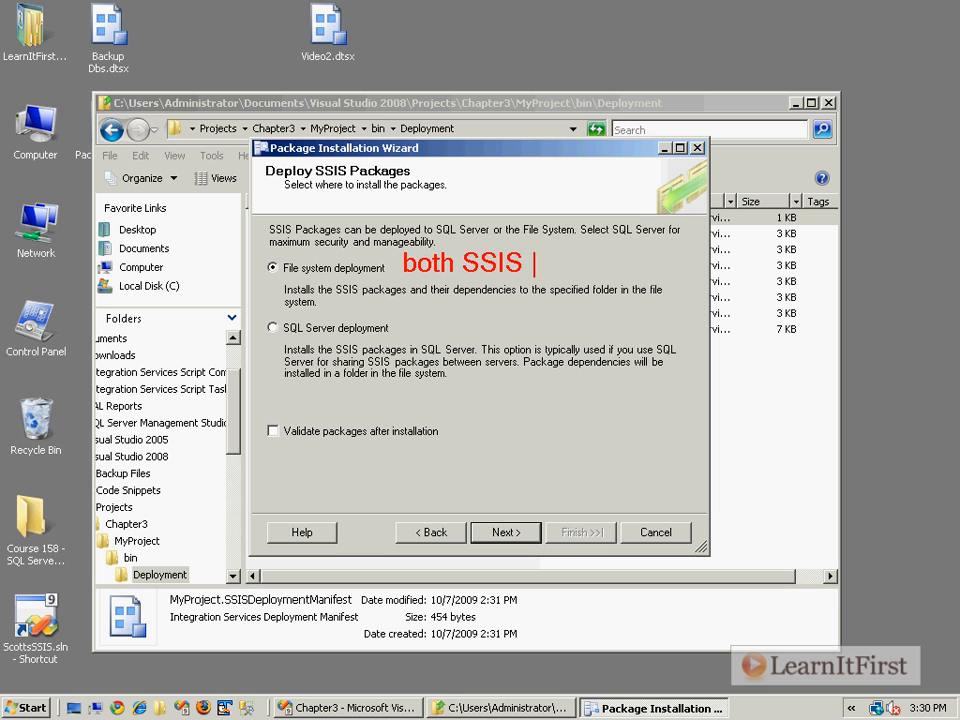
text(package store)
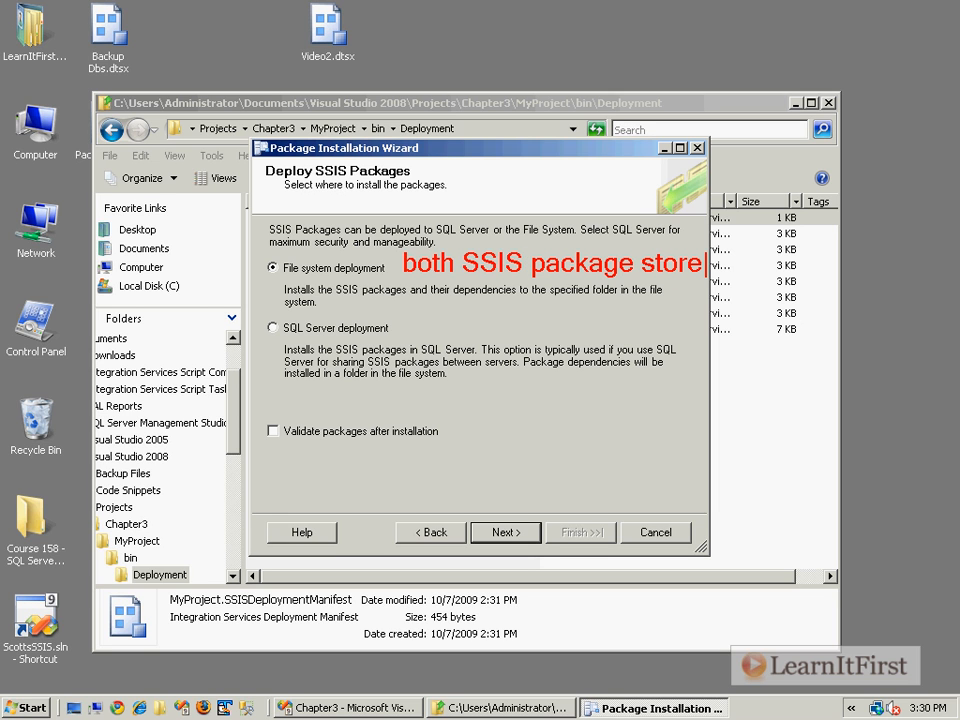
text(and custom)
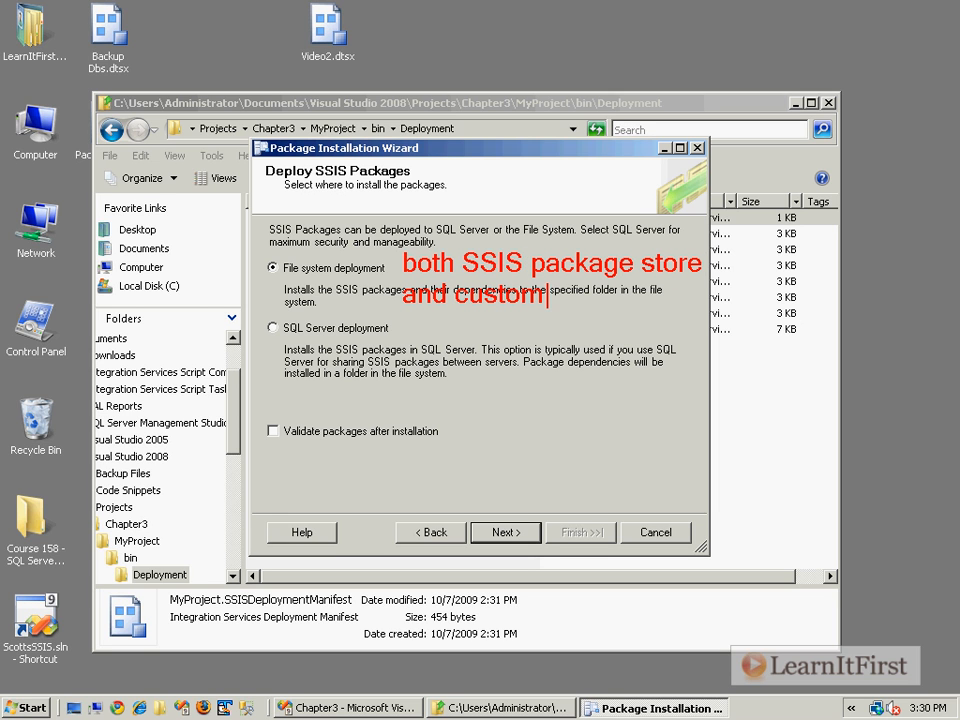
text(locations)
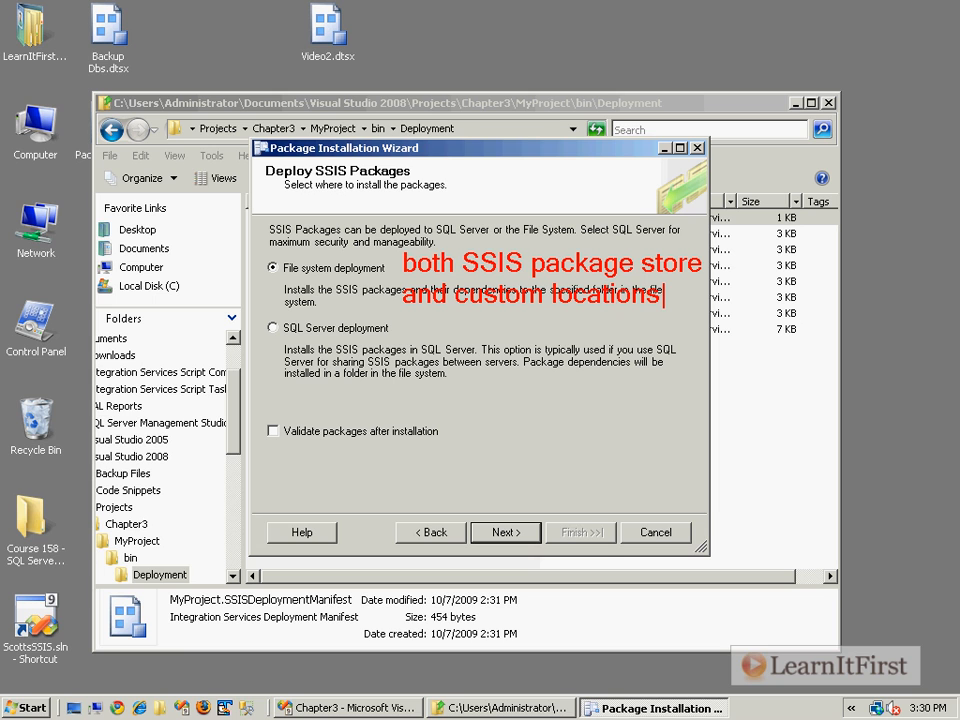